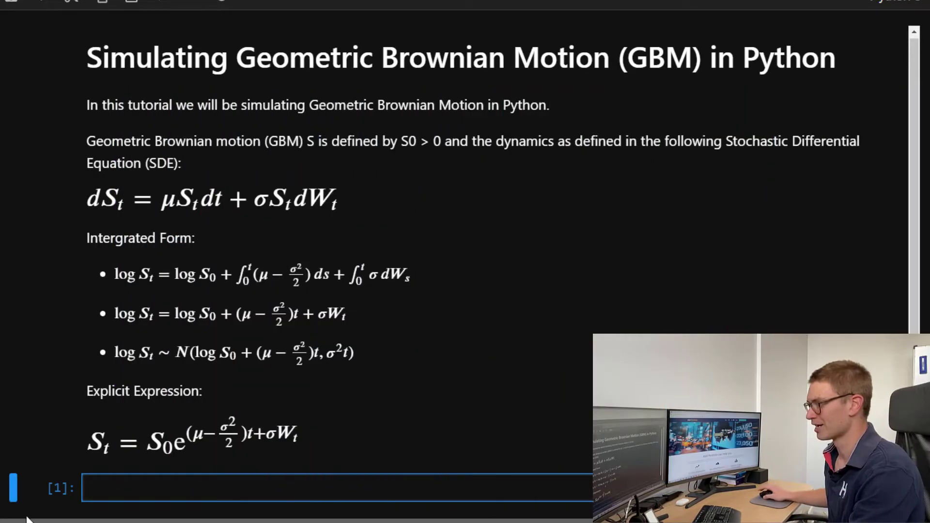
pyautogui.moveTo(531, 299)
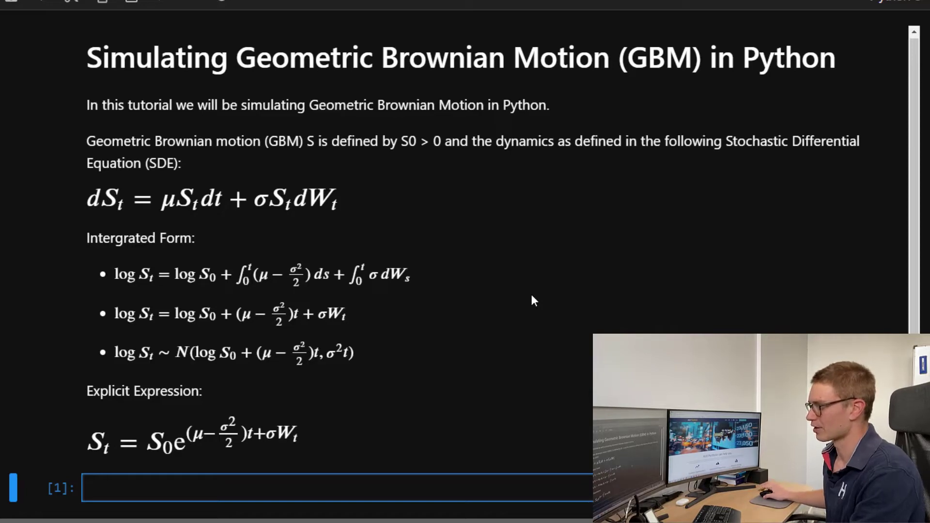
pyautogui.moveTo(131, 146)
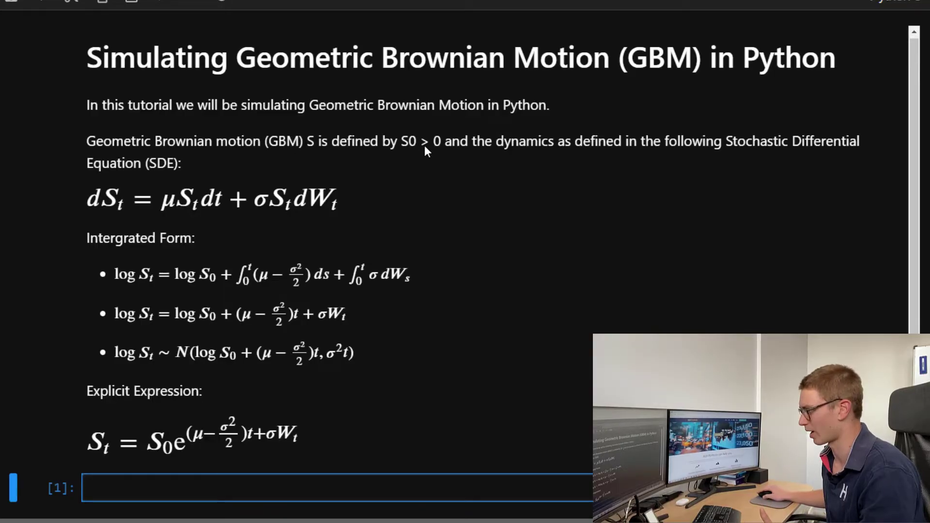
pyautogui.moveTo(330, 170)
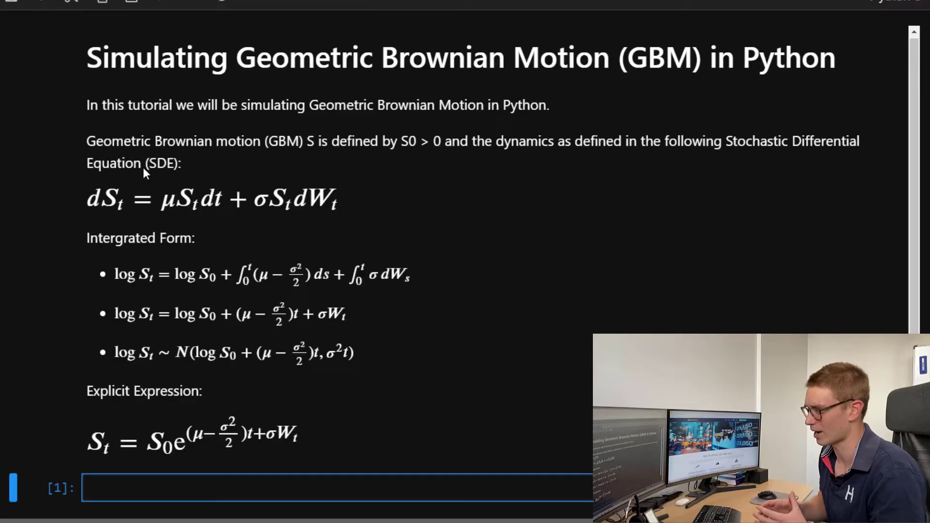
pyautogui.moveTo(169, 202)
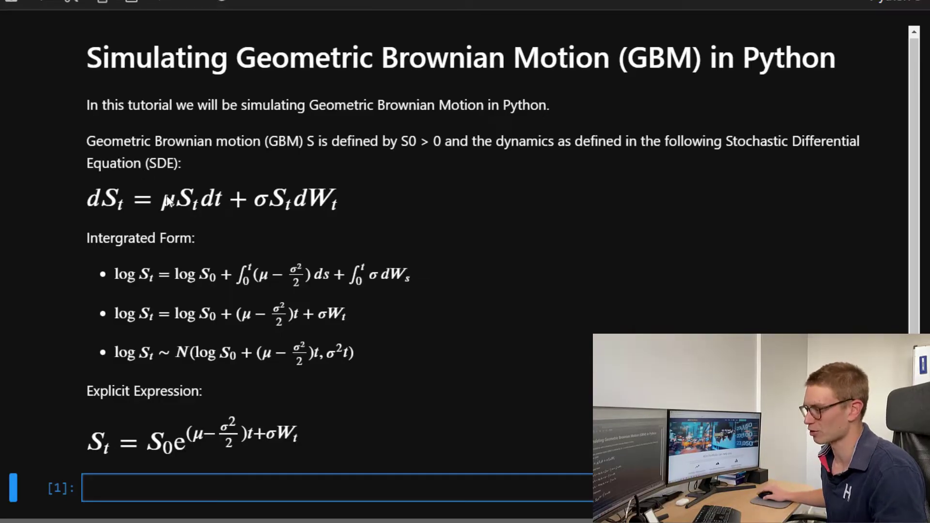
pyautogui.moveTo(233, 175)
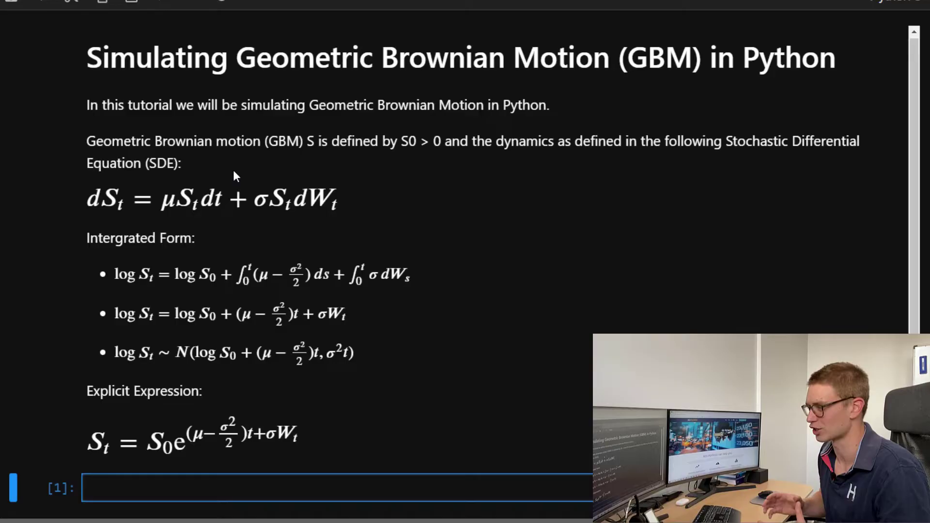
pyautogui.moveTo(267, 213)
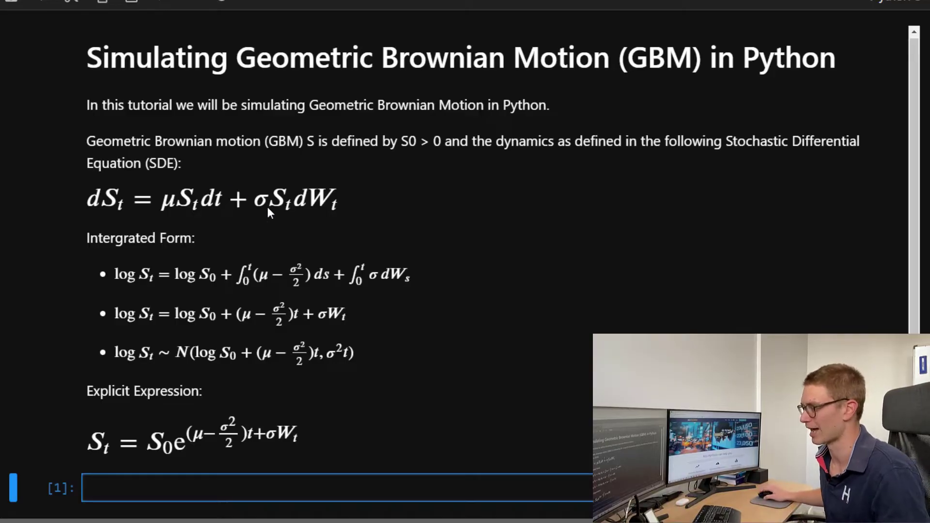
pyautogui.moveTo(280, 167)
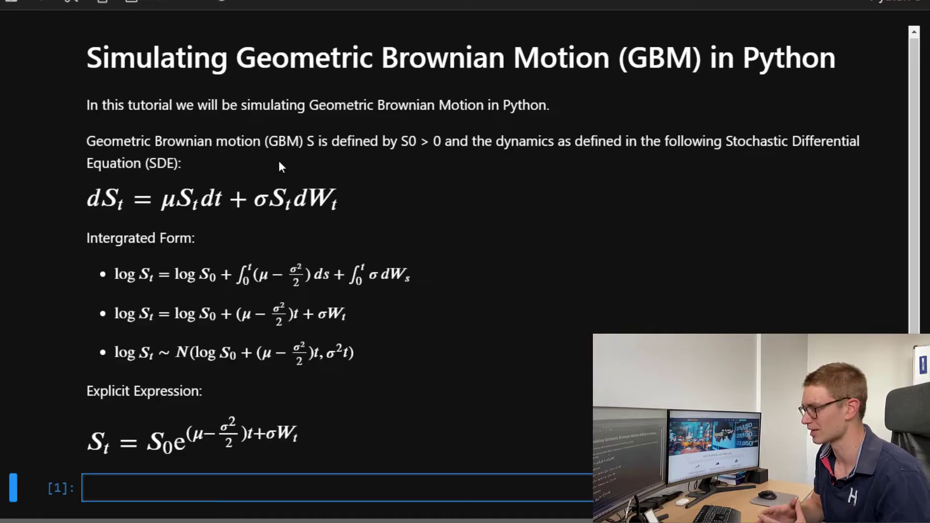
pyautogui.moveTo(254, 217)
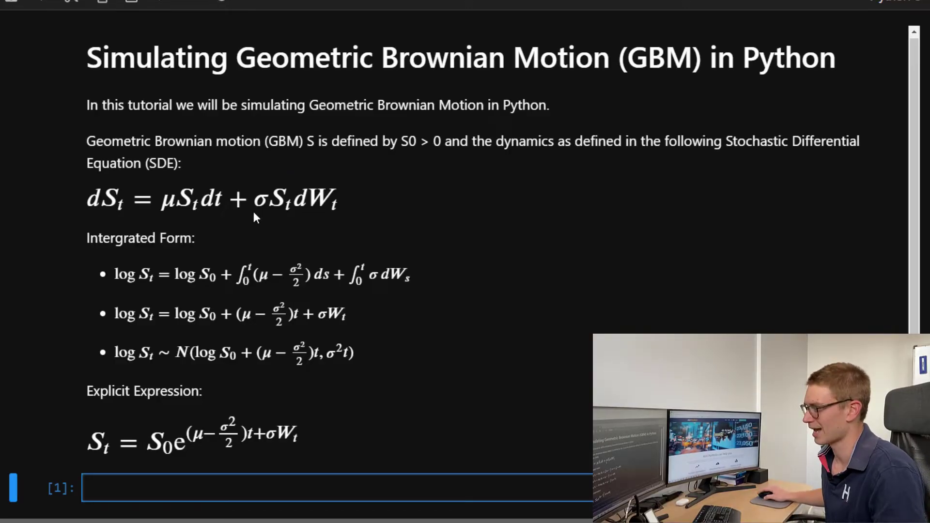
pyautogui.moveTo(181, 219)
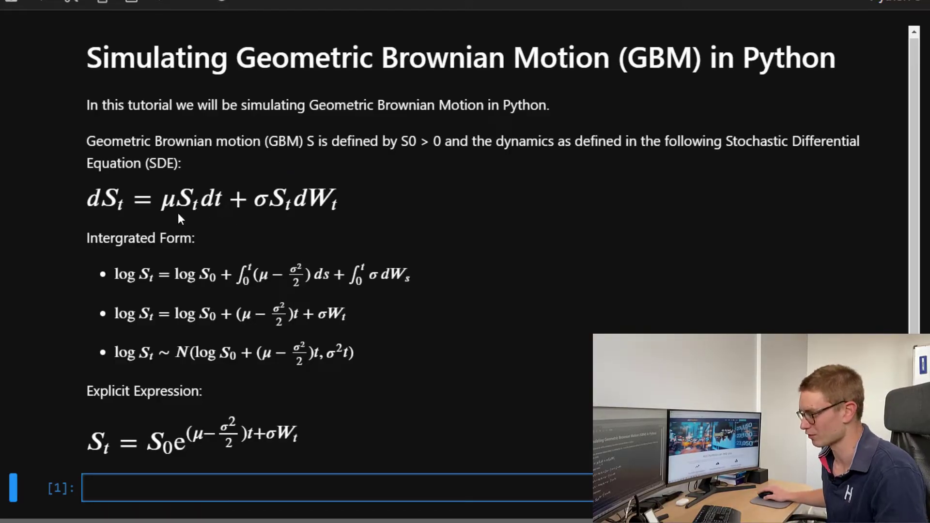
pyautogui.moveTo(266, 219)
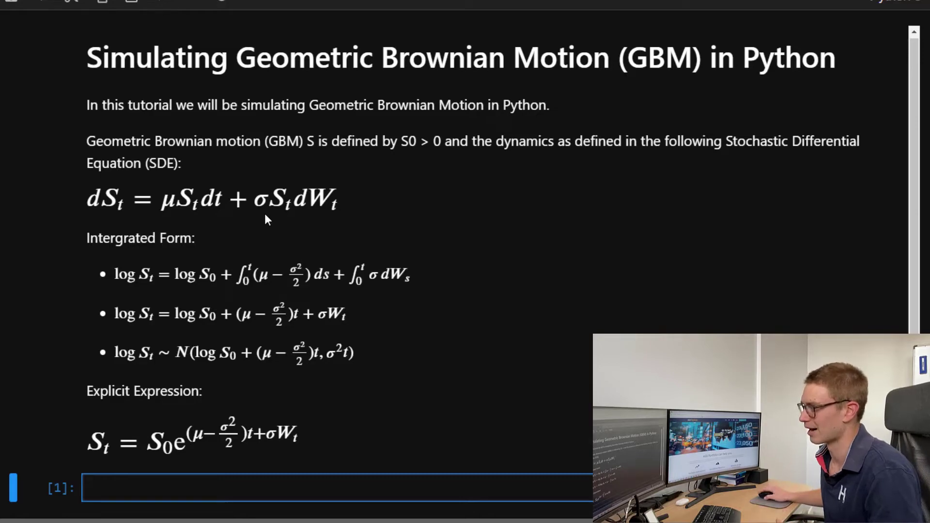
pyautogui.moveTo(275, 228)
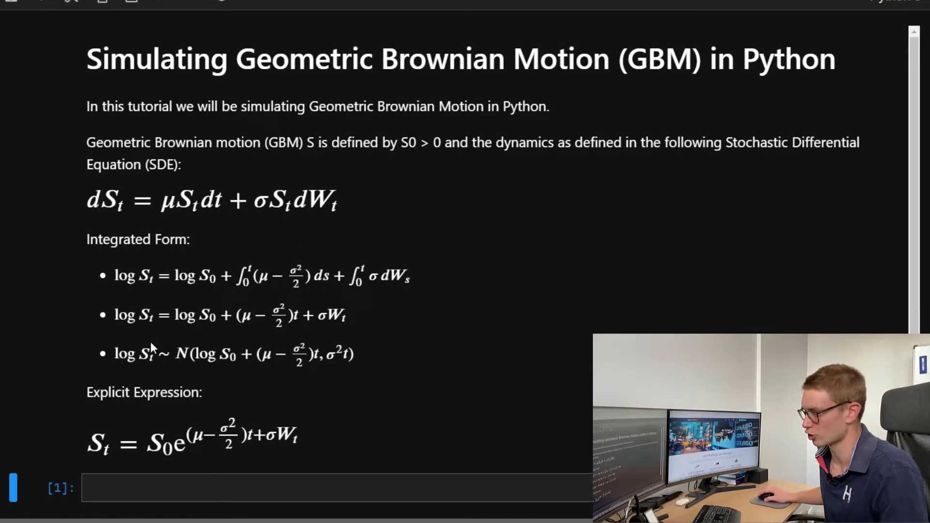
pyautogui.moveTo(190, 356)
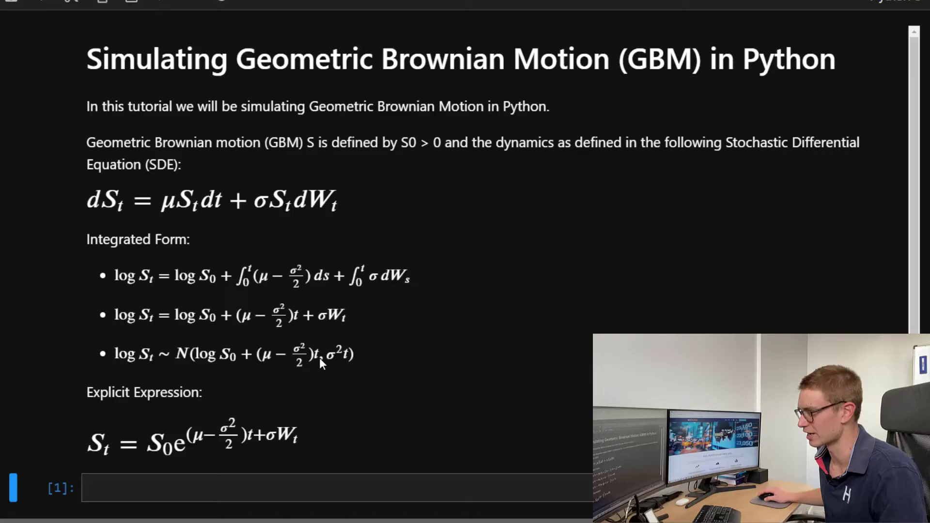
pyautogui.moveTo(351, 336)
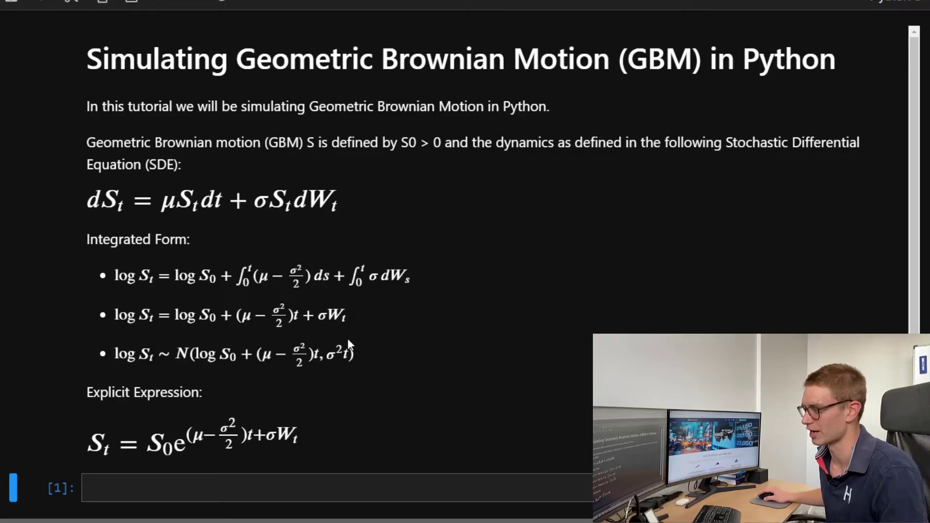
pyautogui.moveTo(349, 361)
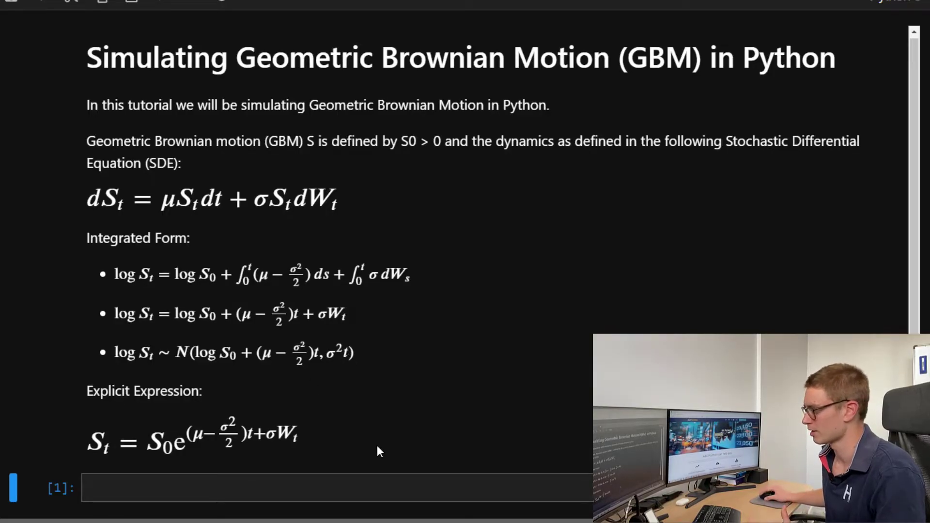
# Step: Write 'import numpy as np' and 'import matplotlib.pyplot as plt' in a new cell and run it
pyautogui.scroll(-3)
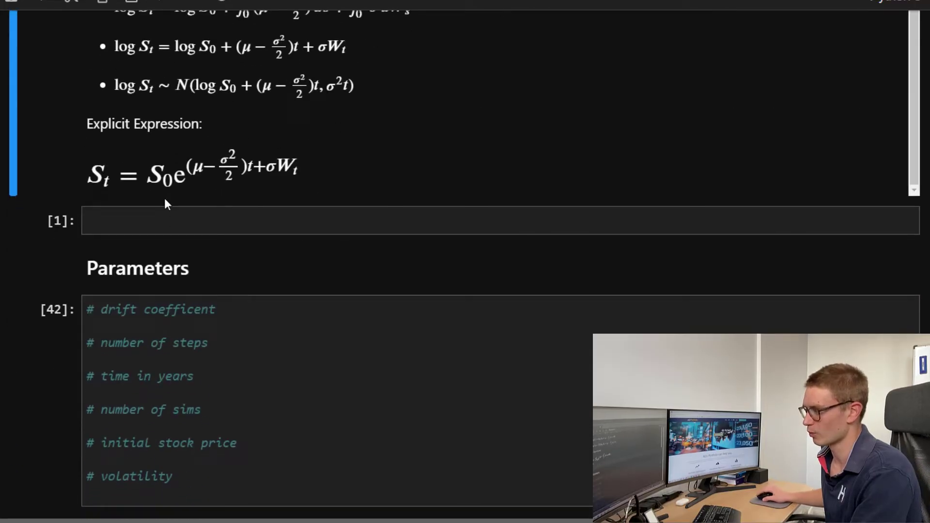
pyautogui.moveTo(174, 195)
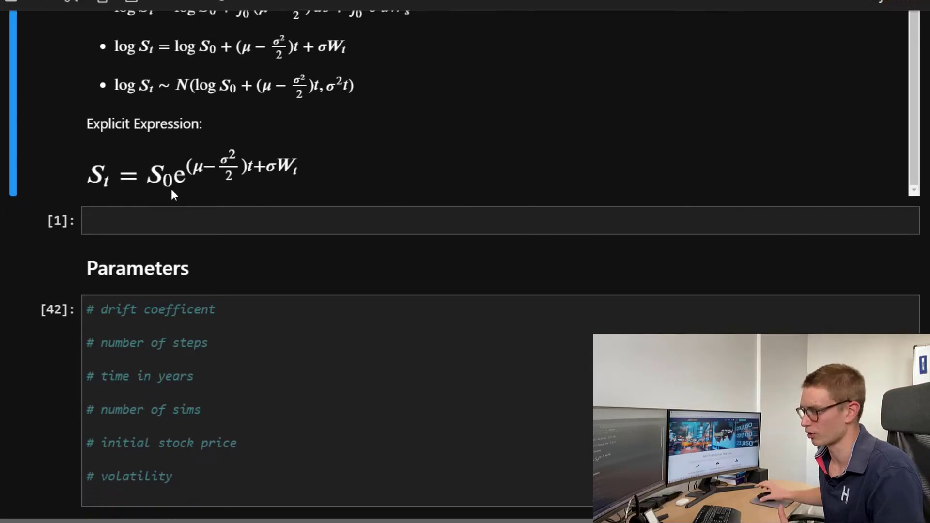
pyautogui.moveTo(222, 180)
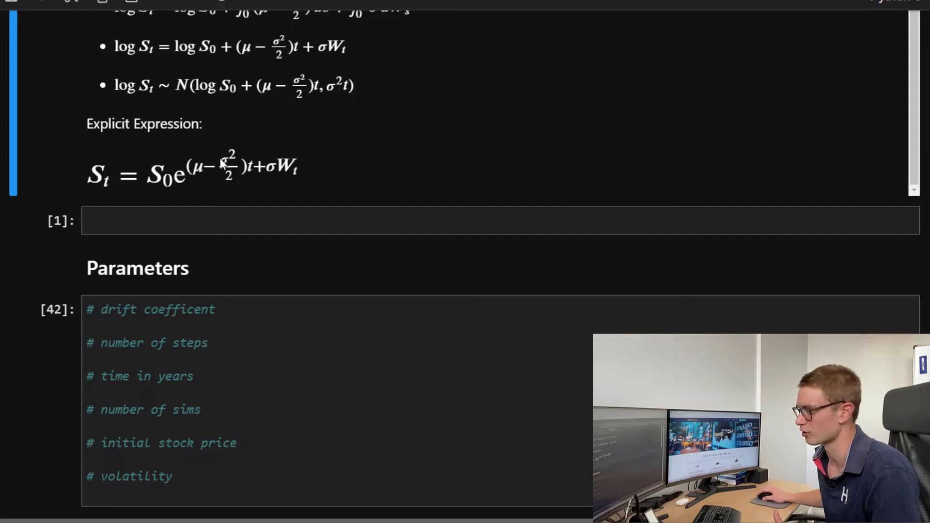
pyautogui.moveTo(218, 216)
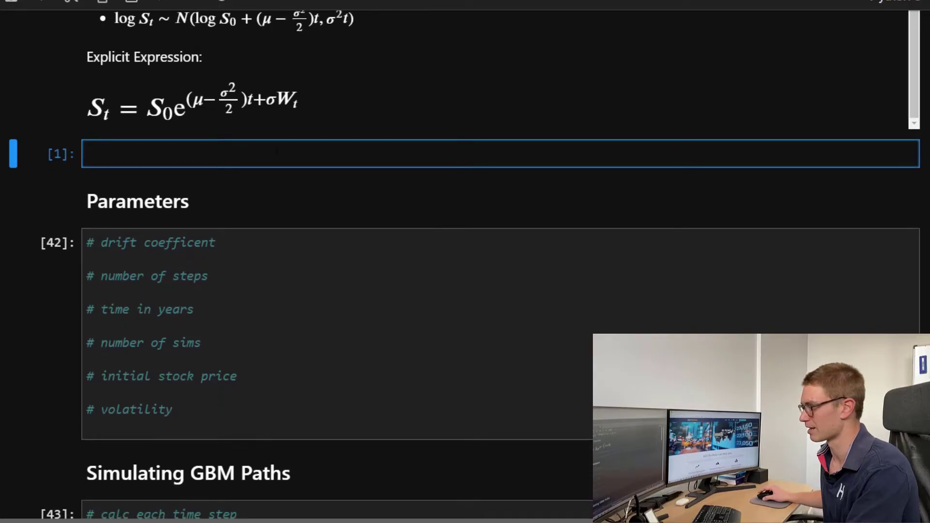
pyautogui.write('im')
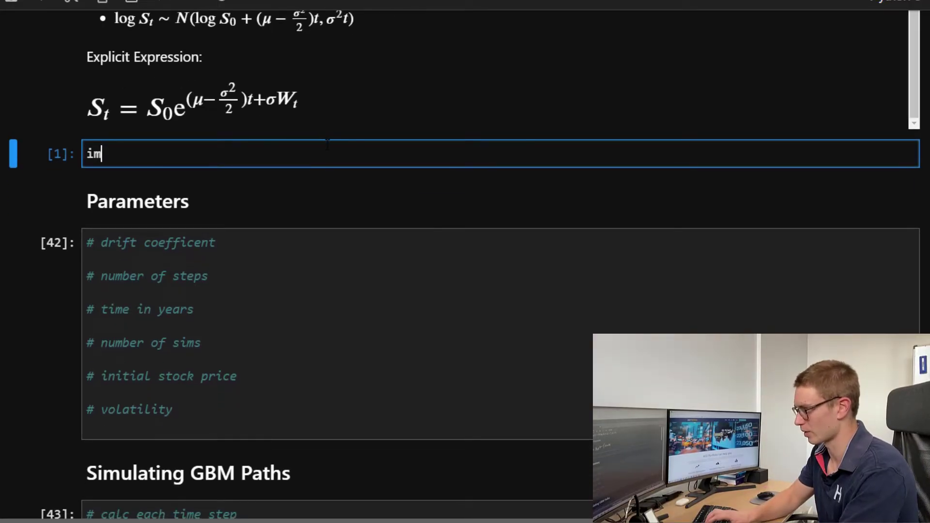
pyautogui.write('port numpy')
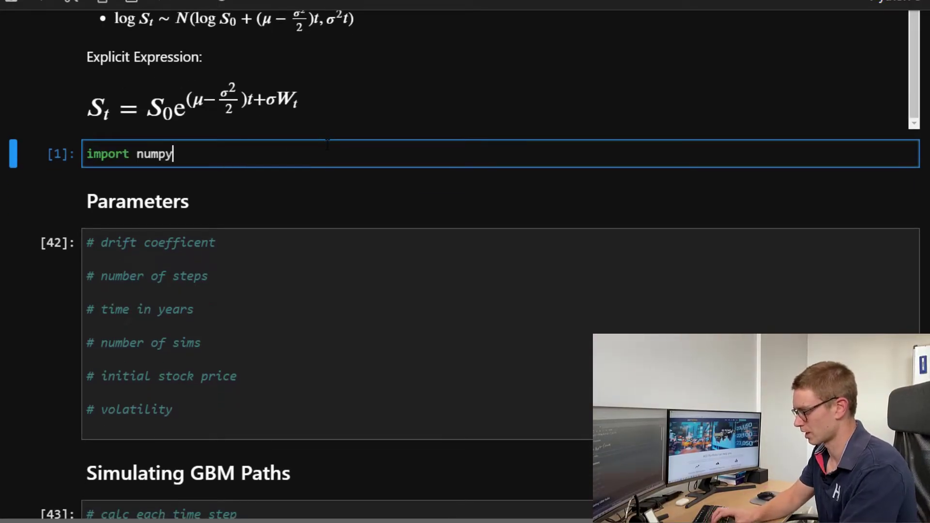
pyautogui.write('as np')
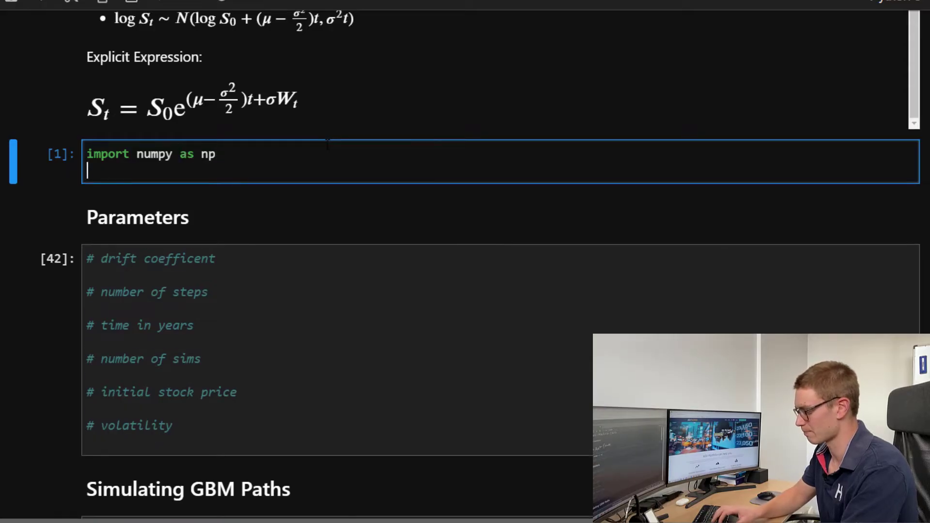
pyautogui.write('import mat')
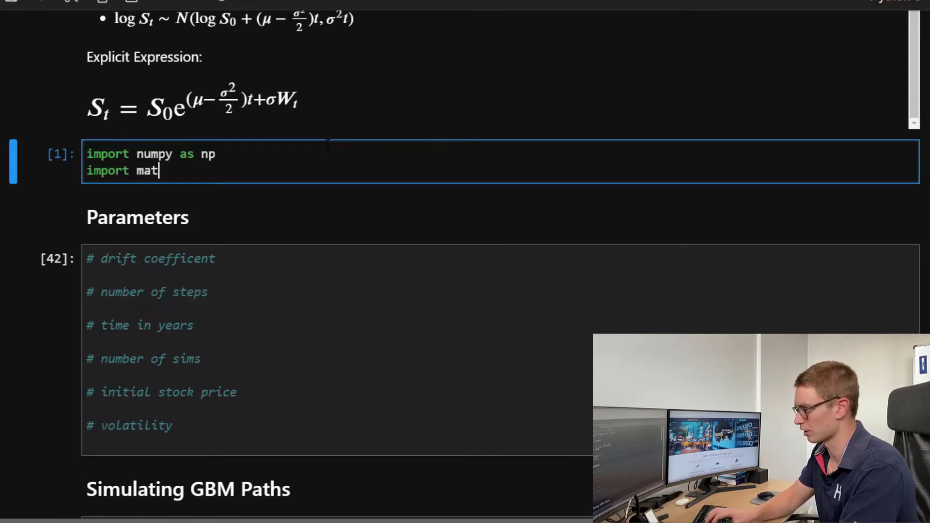
pyautogui.write('plotlib')
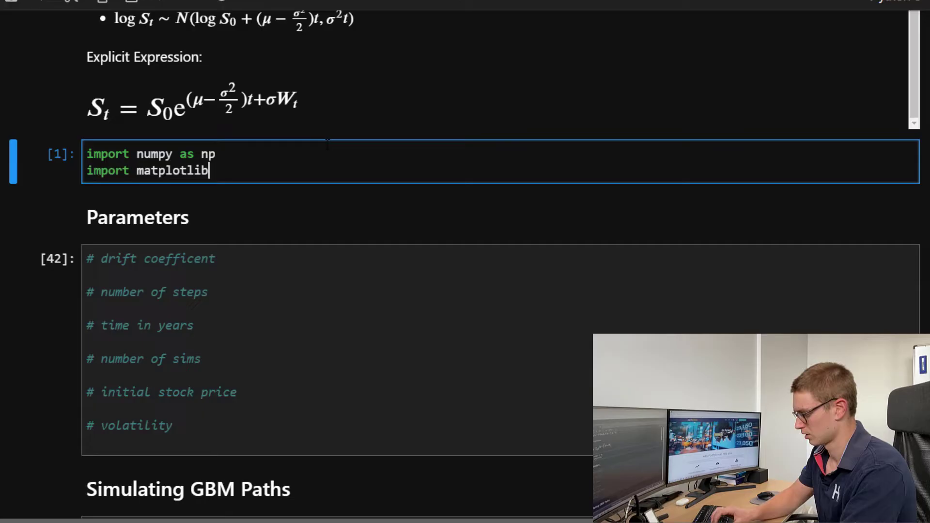
pyautogui.write('.pyplot')
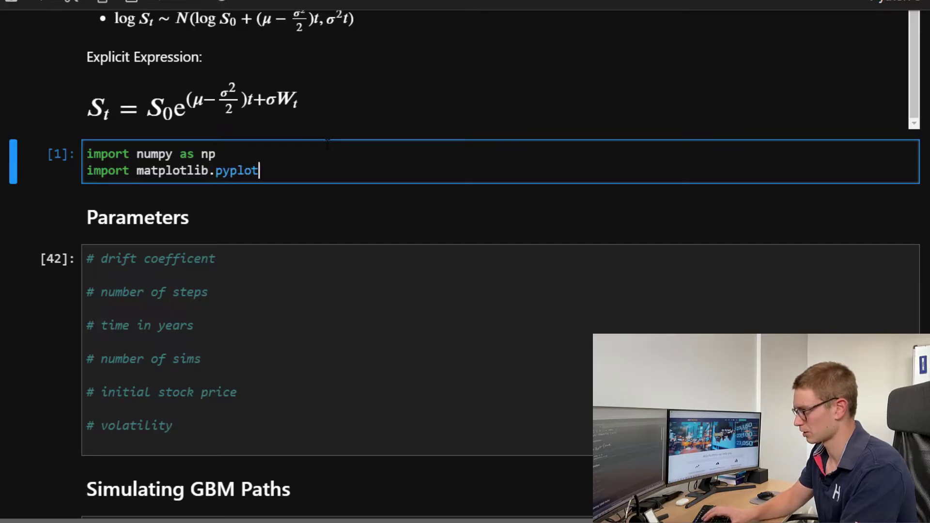
pyautogui.write('as plt')
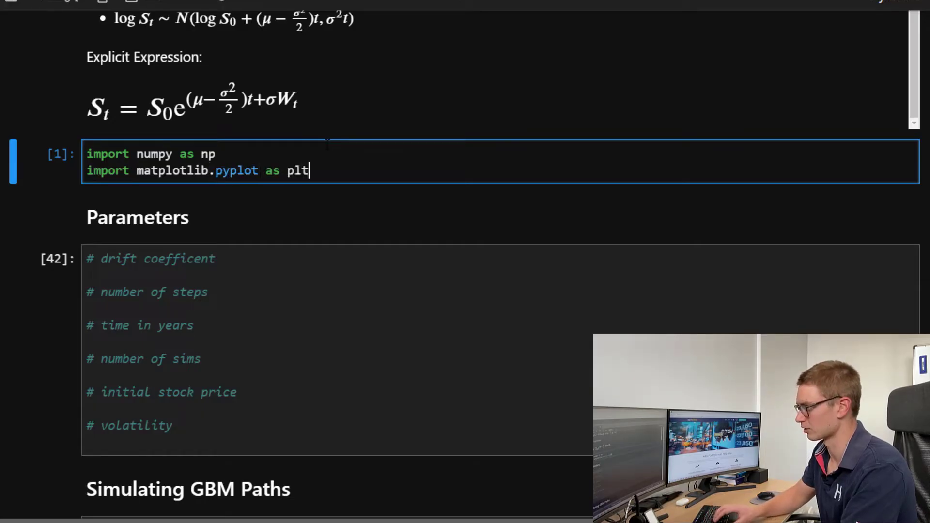
pyautogui.press('shift+enter')
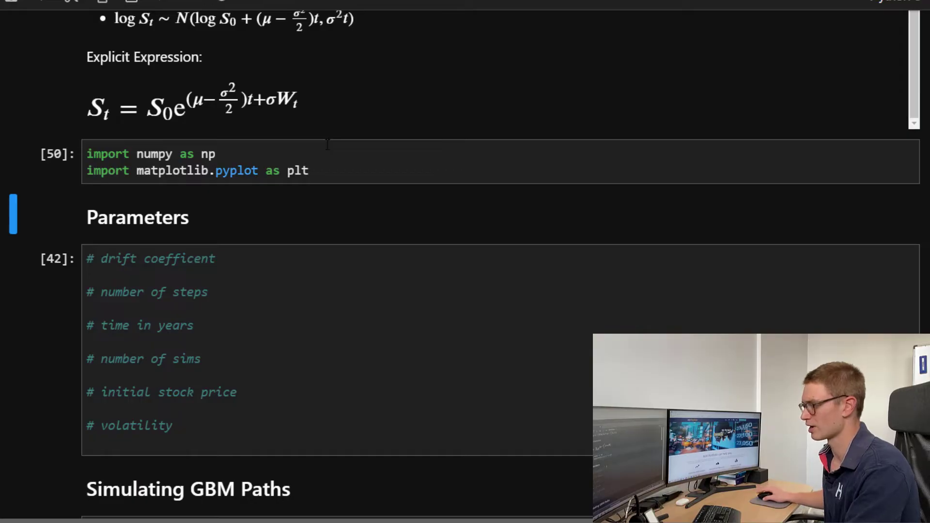
# Step: Set mu = 0.1 and n = 100 in the Parameters cell
pyautogui.scroll(-3)
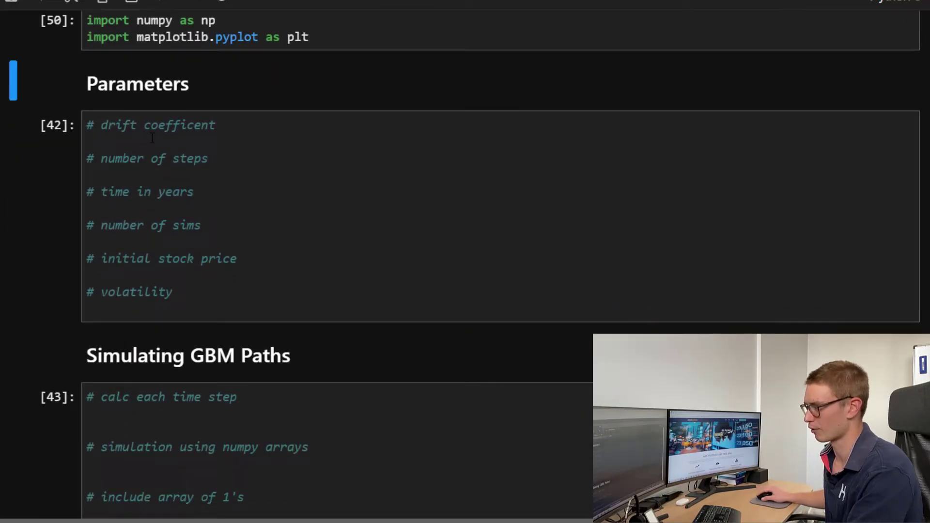
pyautogui.write('mu')
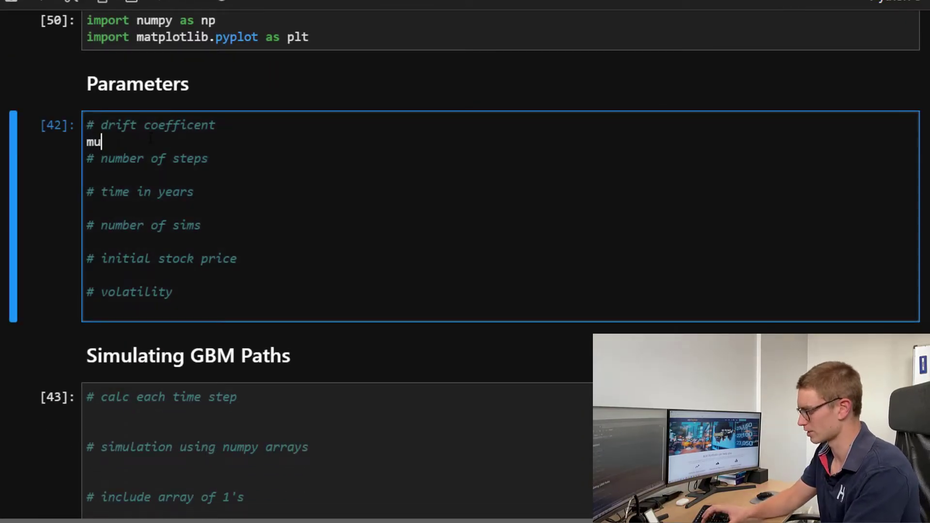
pyautogui.write('= 0.1')
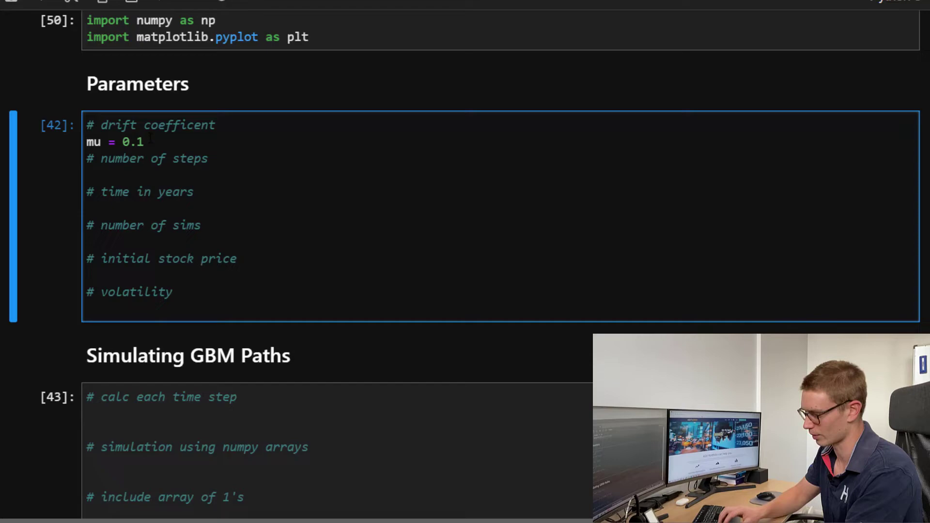
pyautogui.write('n =')
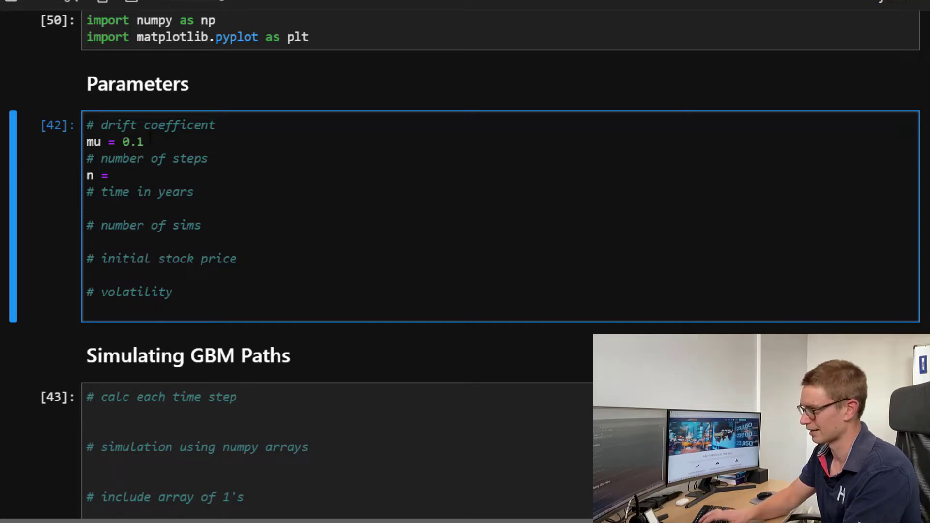
pyautogui.write('1000')
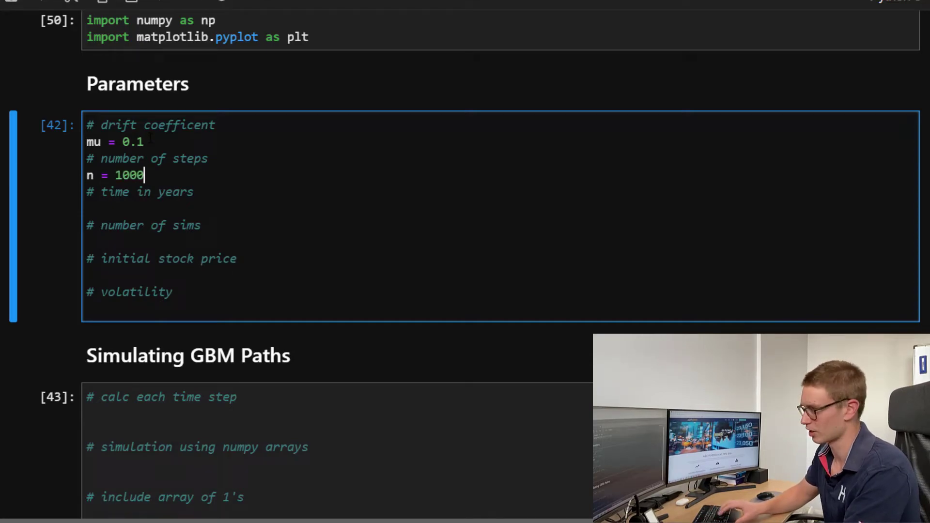
pyautogui.press('Backspace')
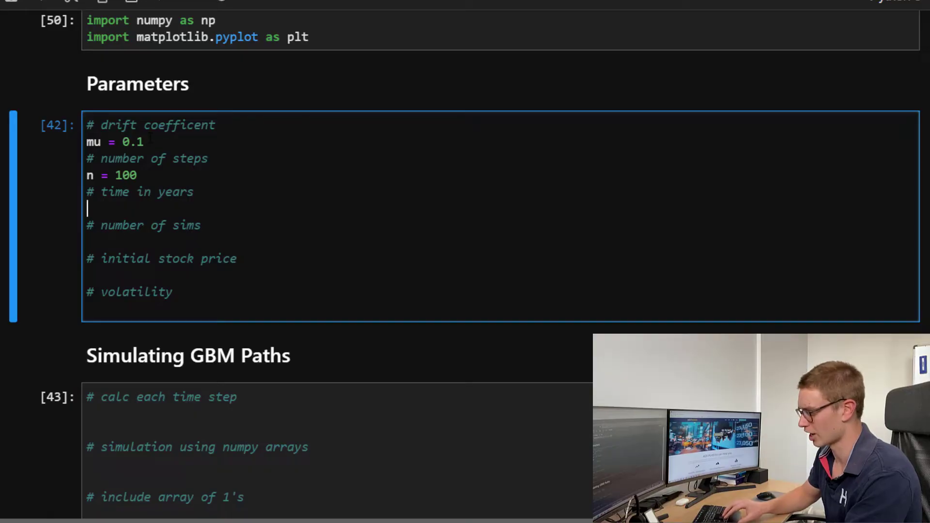
# Step: Add T = 1, M = 100, S0 = 100 and sigma = 0.3, then run the cell
pyautogui.write('T = 1')
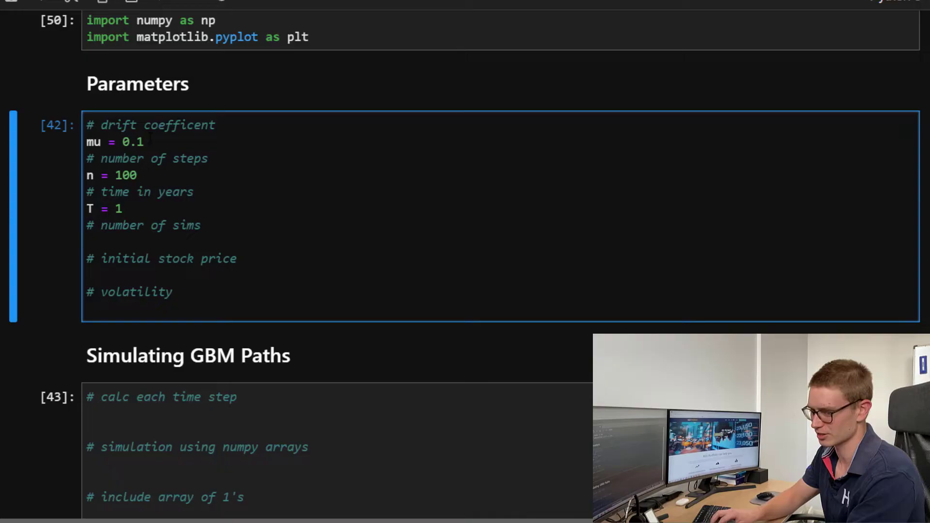
pyautogui.write('M = 100')
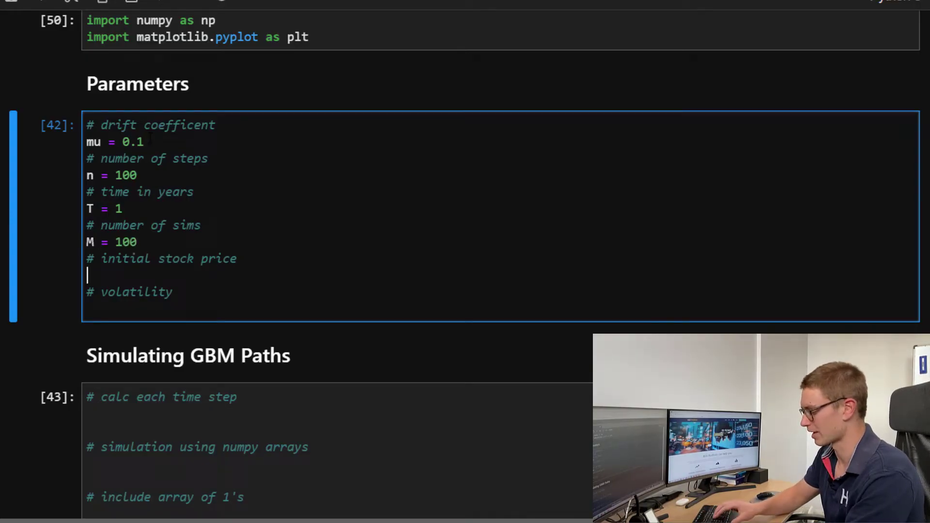
pyautogui.write('S0 =')
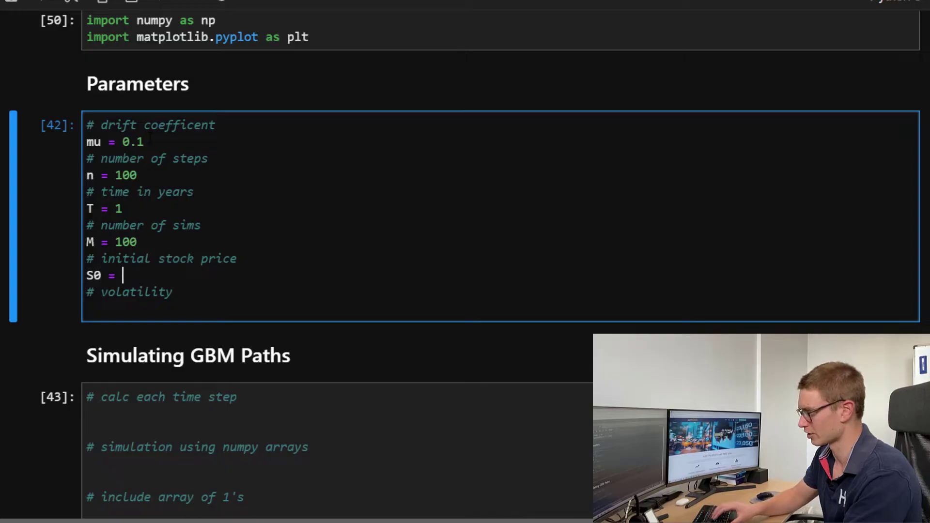
pyautogui.write('100')
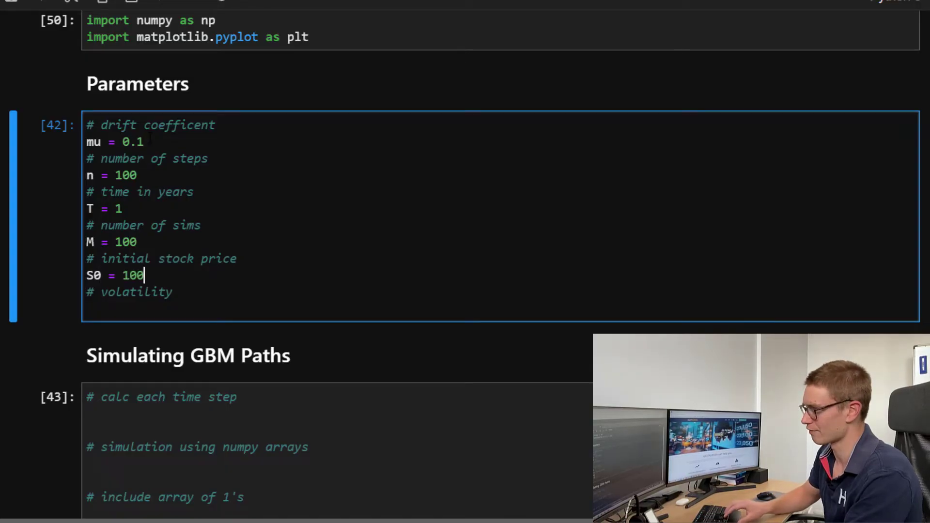
pyautogui.write('sigm')
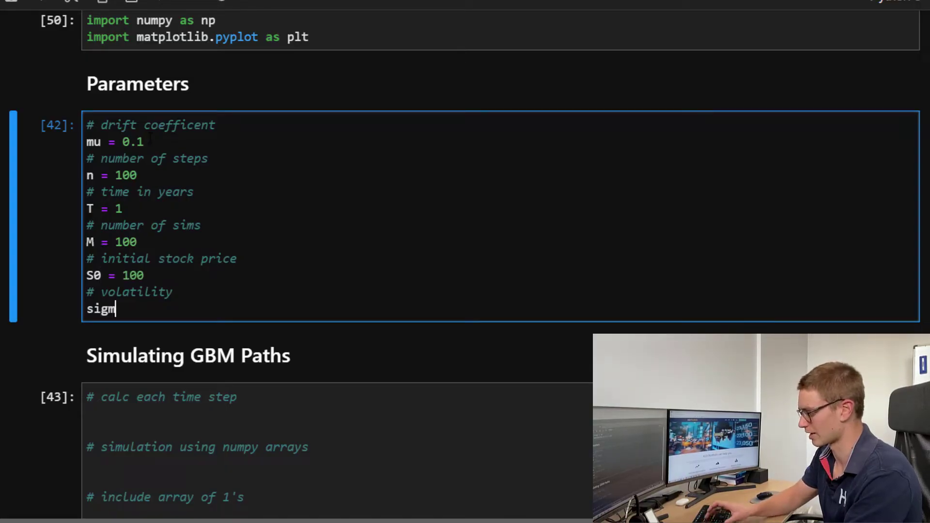
pyautogui.write('a = 0.3')
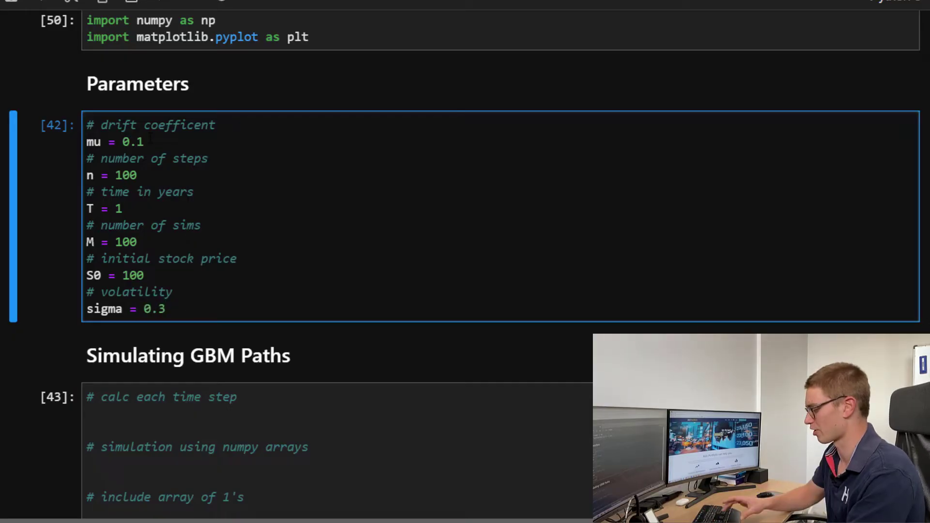
pyautogui.press('shift+enter')
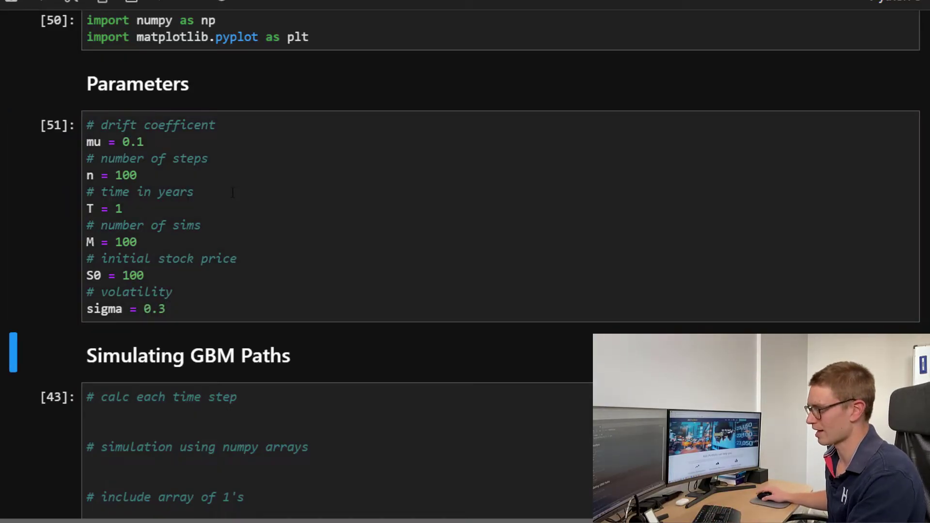
# Step: Define the time step dt = T/n under the first comment of the GBM simulation cell
pyautogui.scroll(-3)
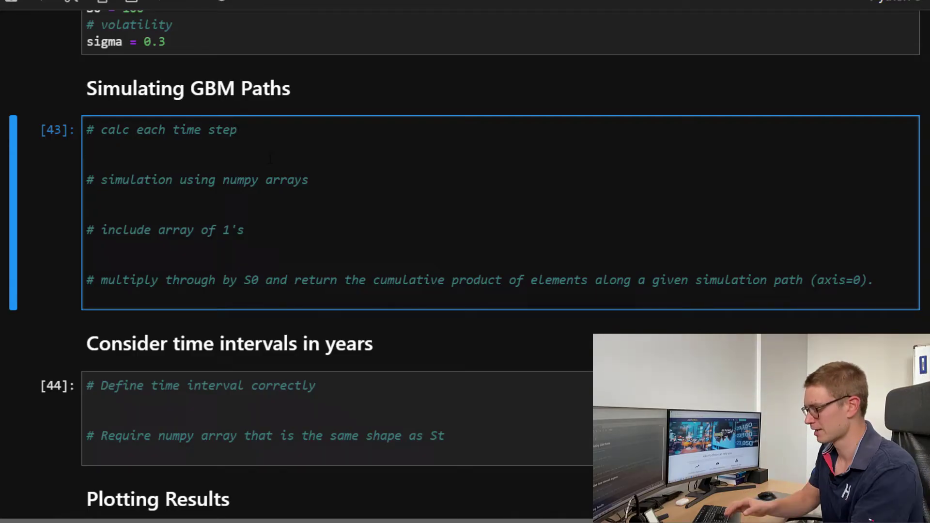
pyautogui.write('dt =')
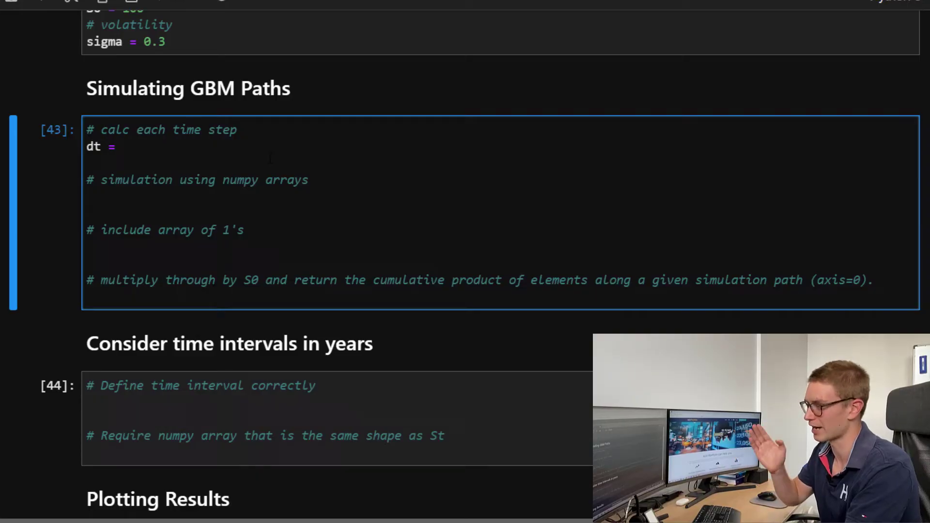
pyautogui.click(122, 147)
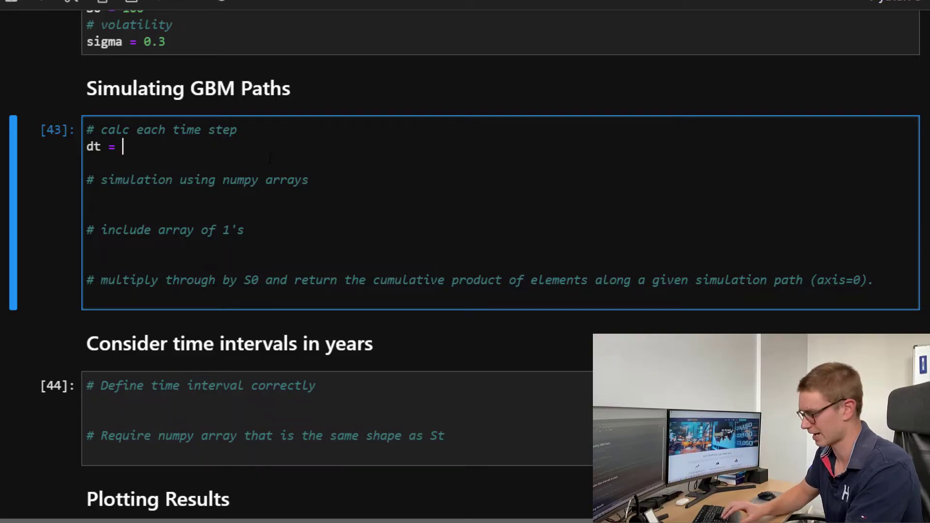
pyautogui.write('T/')
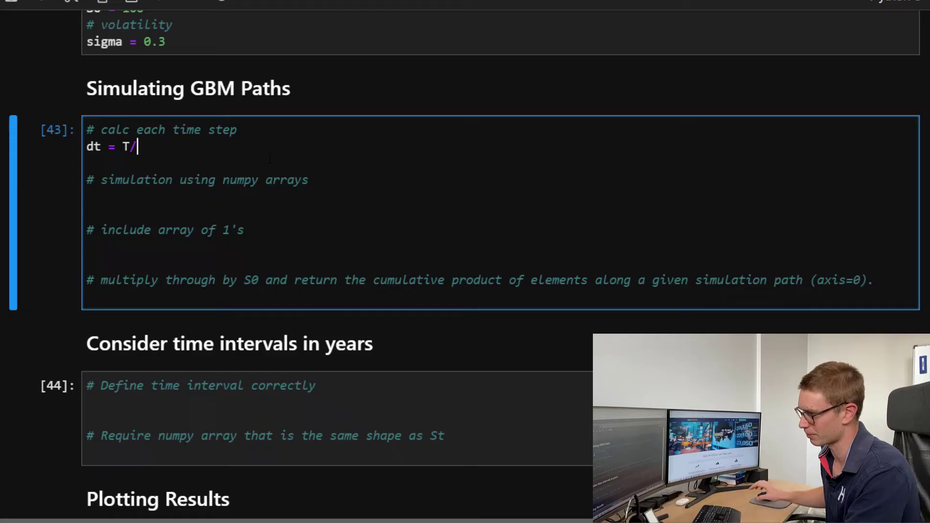
pyautogui.write('n')
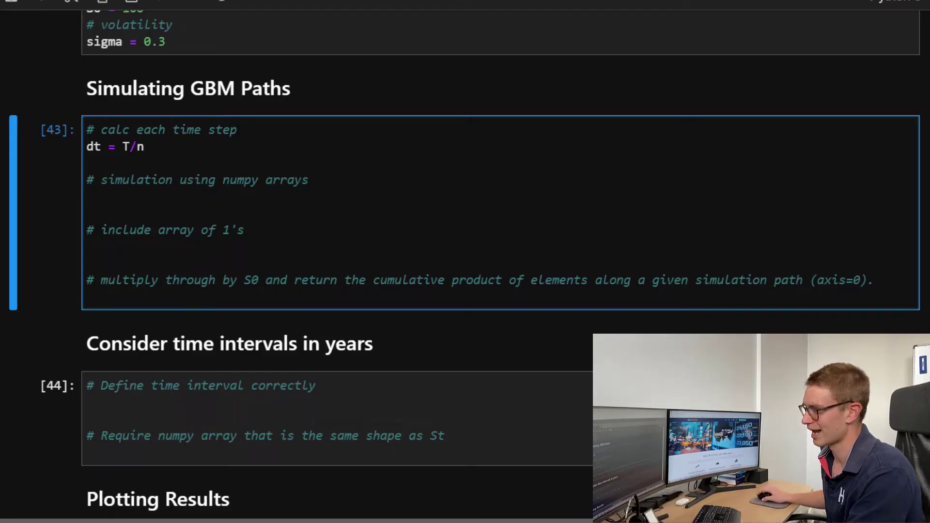
pyautogui.click(87, 197)
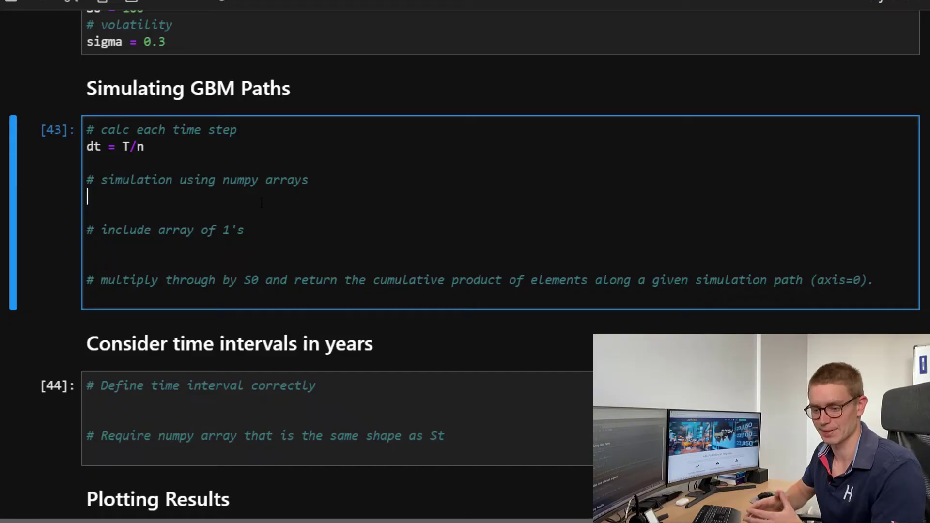
# Step: Begin the line St = np.exp( under the simulation comment
pyautogui.write('St')
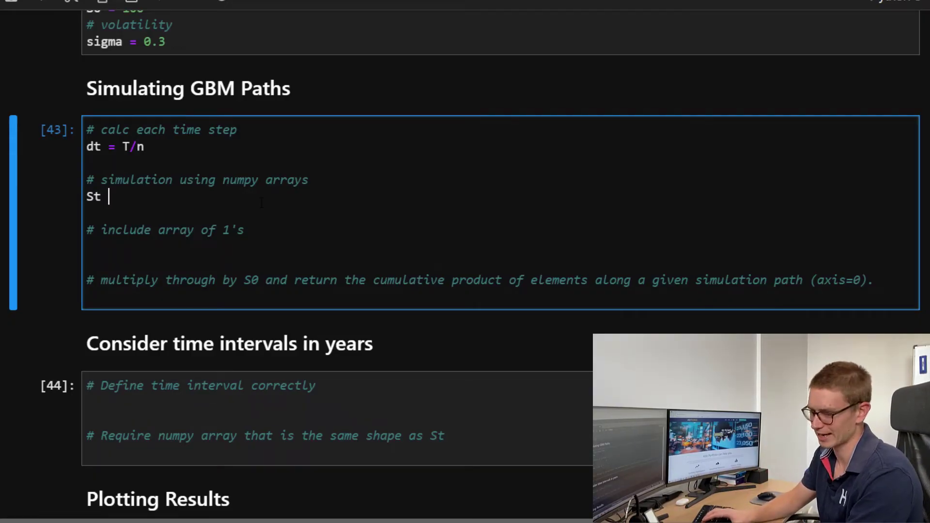
pyautogui.write('= np.')
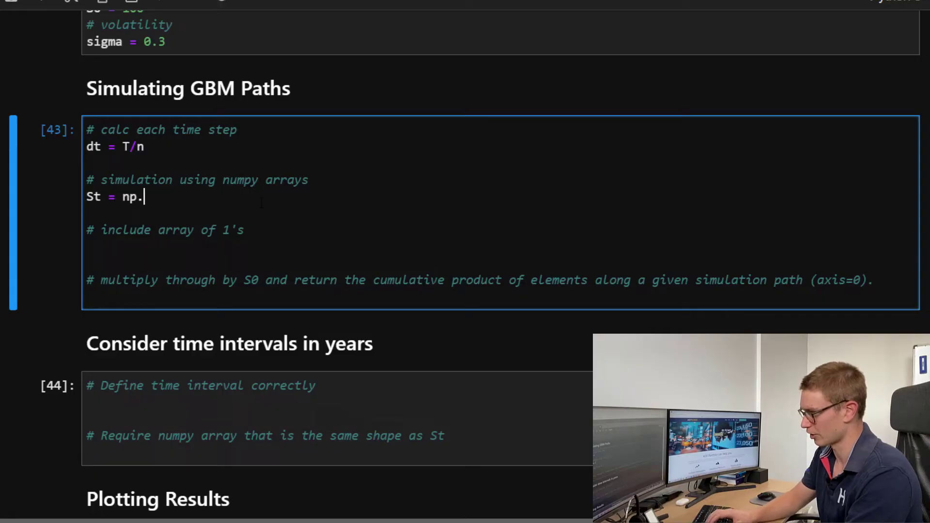
pyautogui.write('exp(')
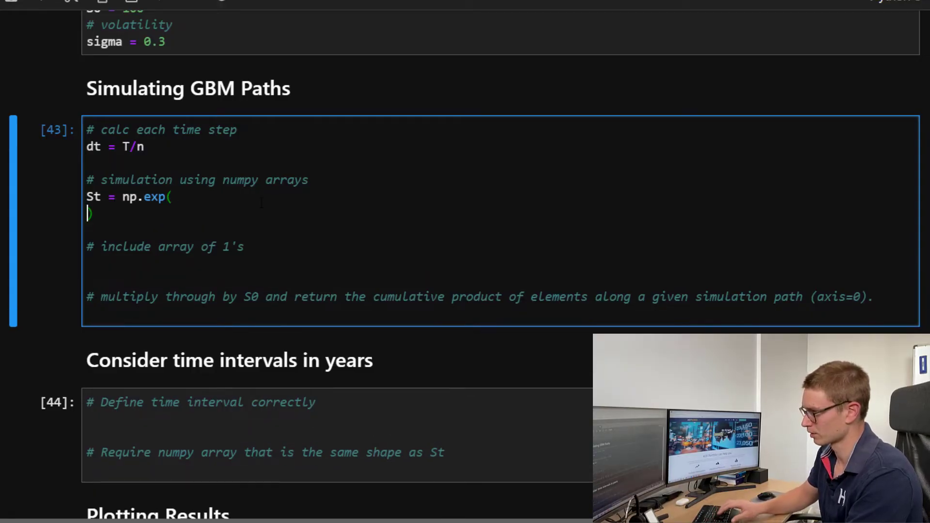
pyautogui.press('enter')
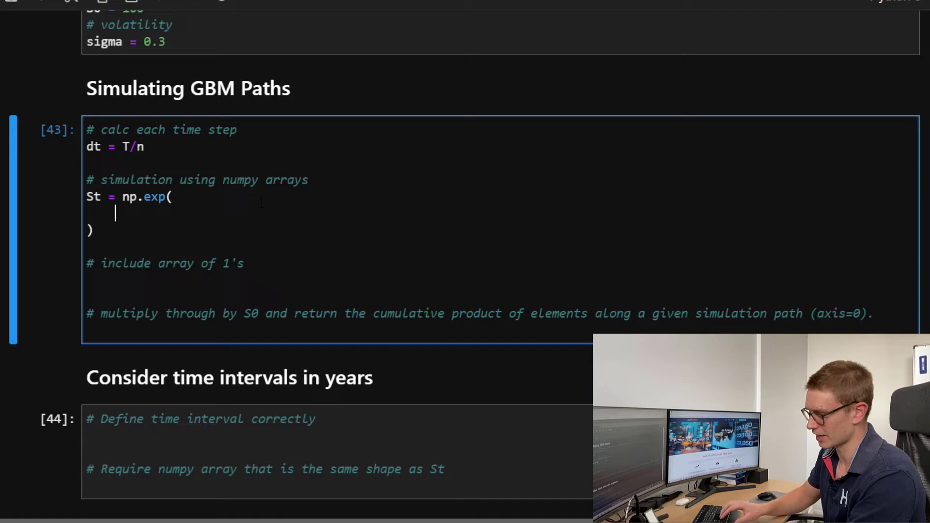
# Step: Inside the exponential, write (mu - sigma**2/2)*dt + sigma*np
pyautogui.write('(mu')
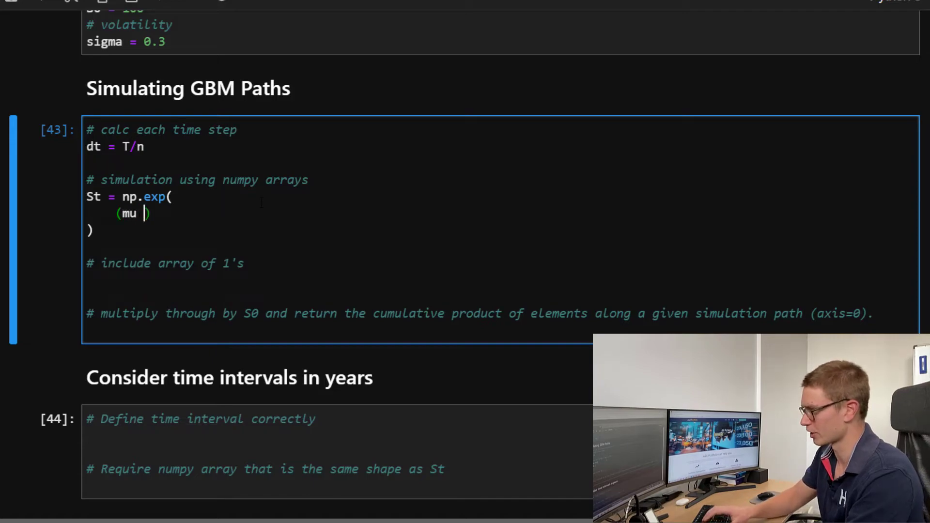
pyautogui.write('-')
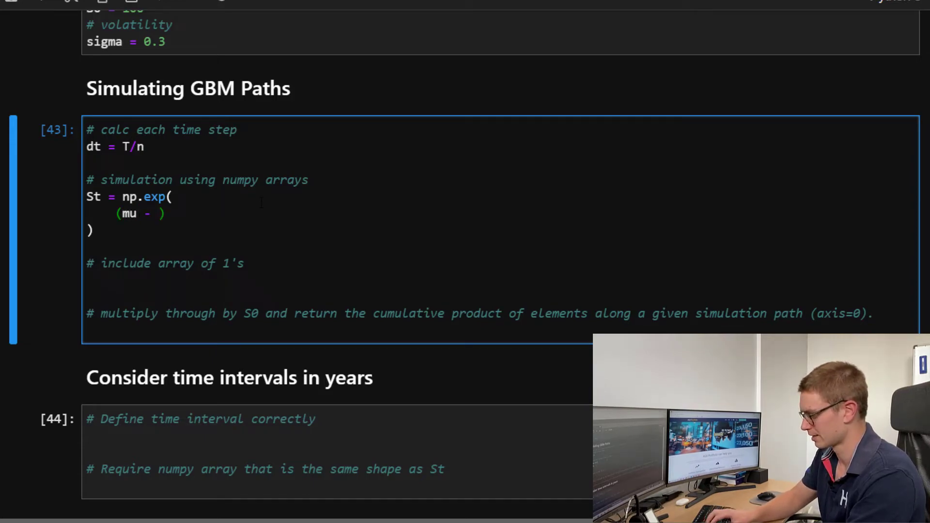
pyautogui.write('sigma*')
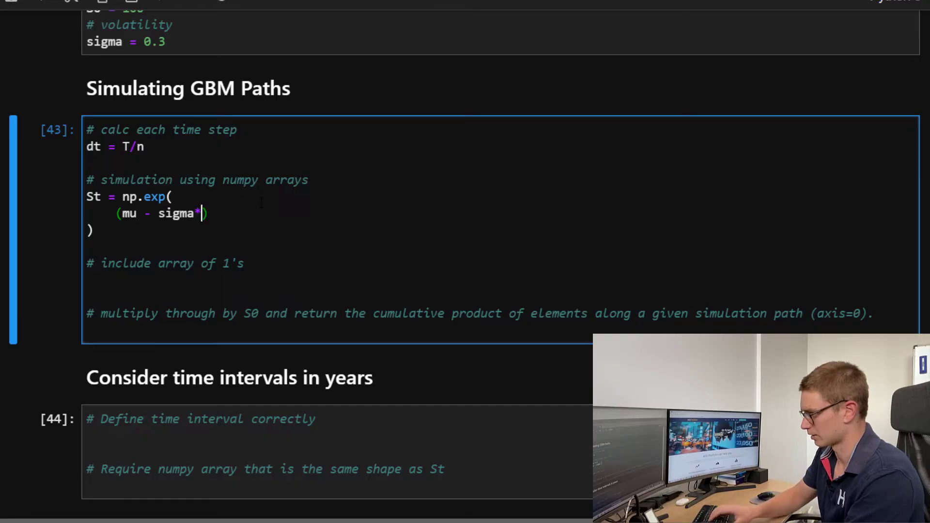
pyautogui.write('*2/')
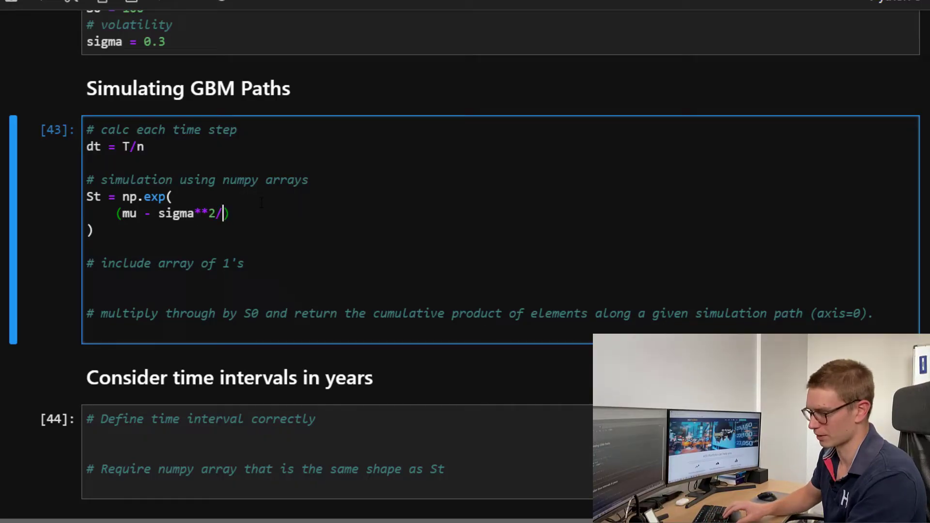
pyautogui.write('2)*')
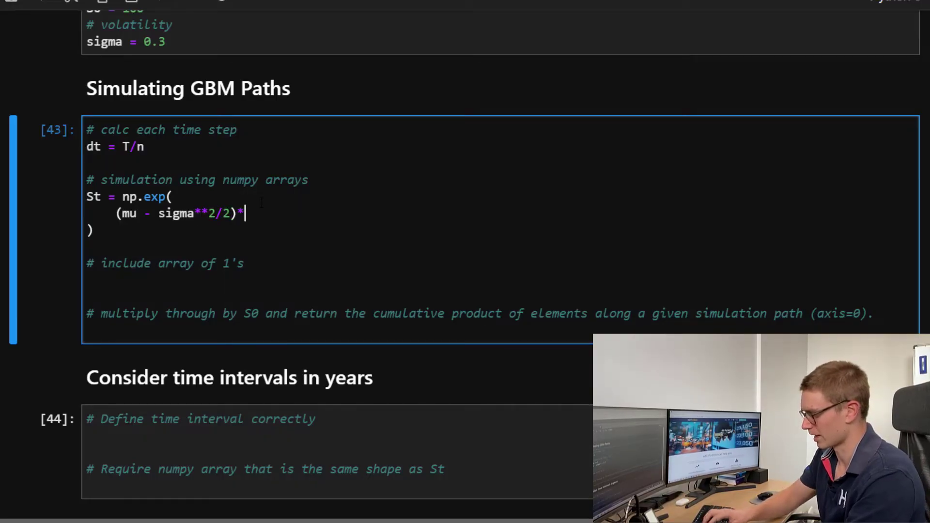
pyautogui.write('dt')
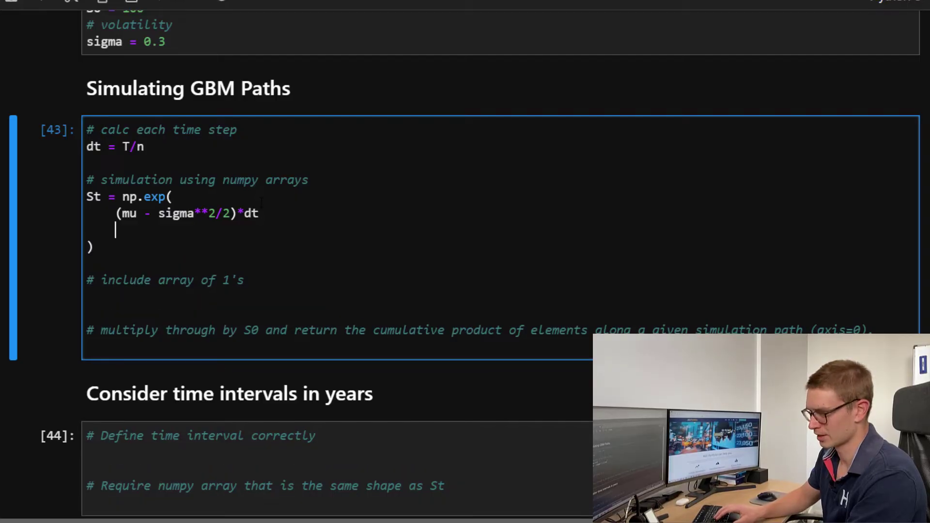
pyautogui.write('+')
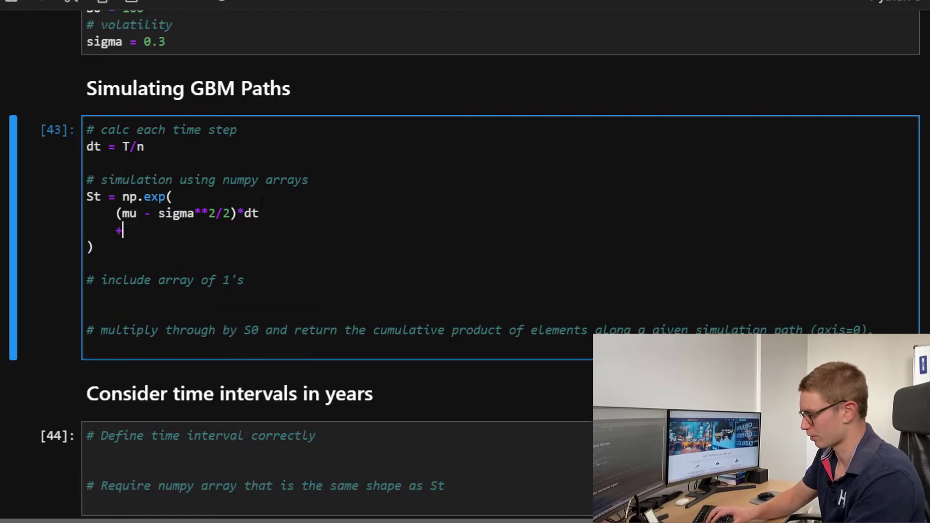
pyautogui.write('sigma')
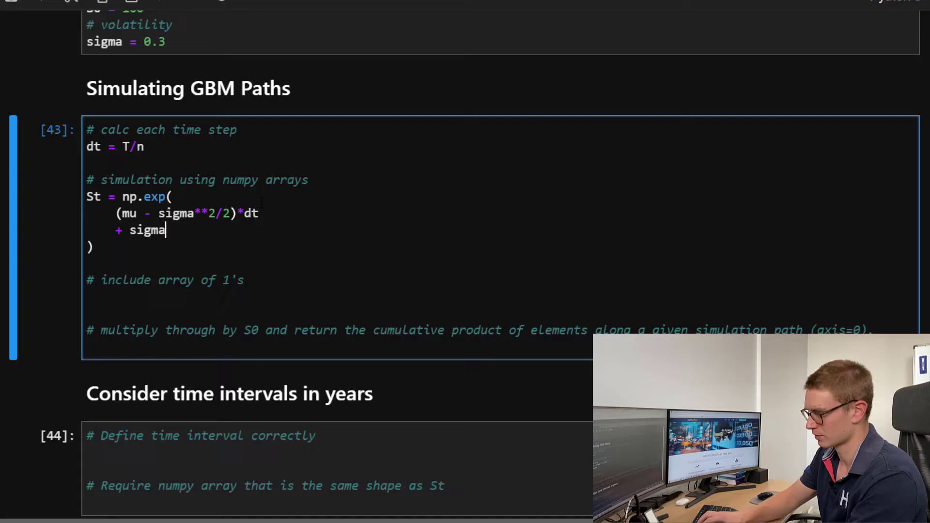
pyautogui.write('*n')
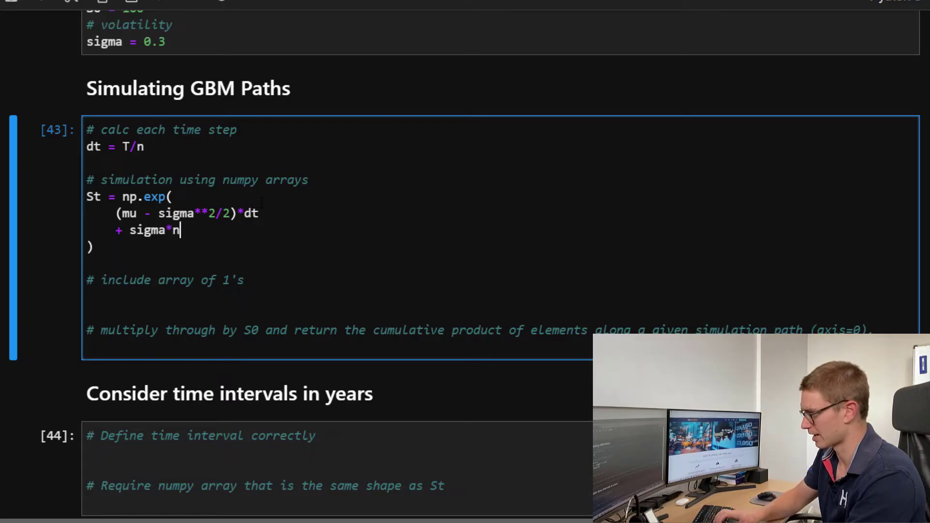
pyautogui.write('p.')
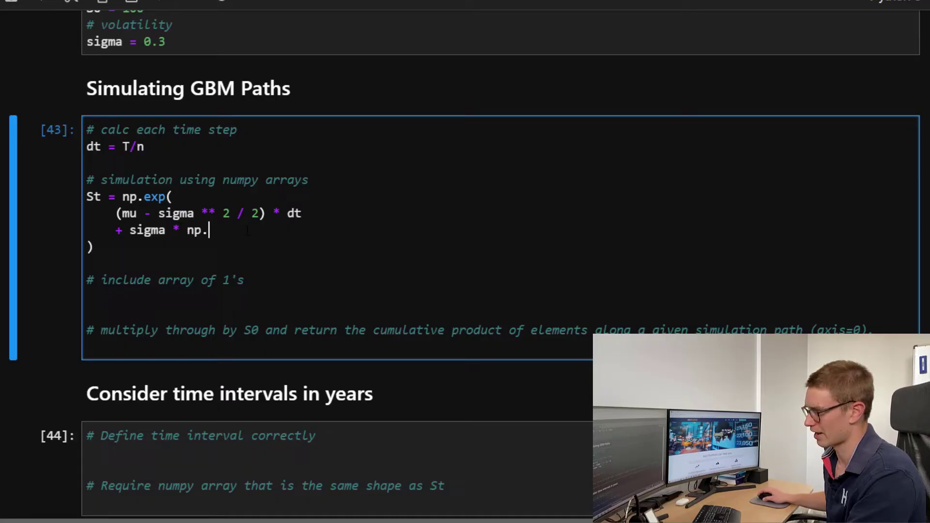
# Step: Write the random draw np.random.normal(0, np.sqrt(dt), fixing a typo in sqrt
pyautogui.write('random')
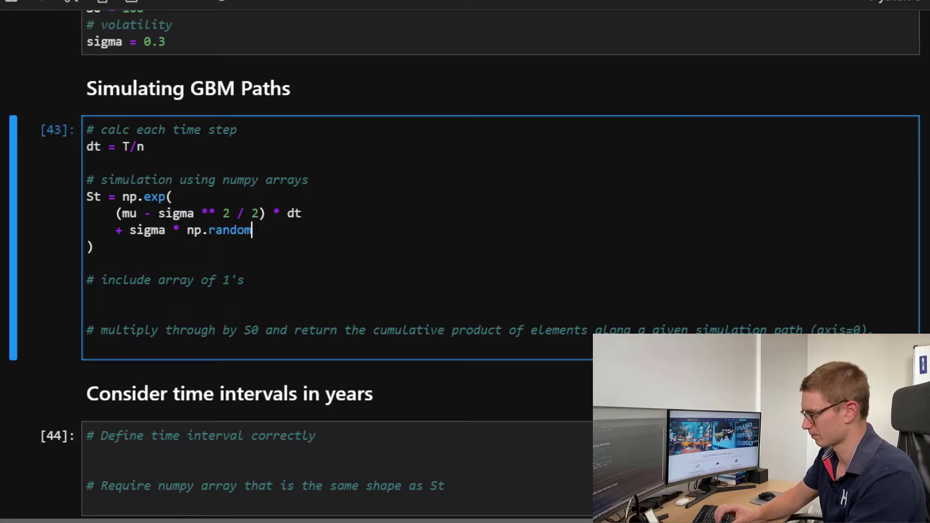
pyautogui.write('.norm')
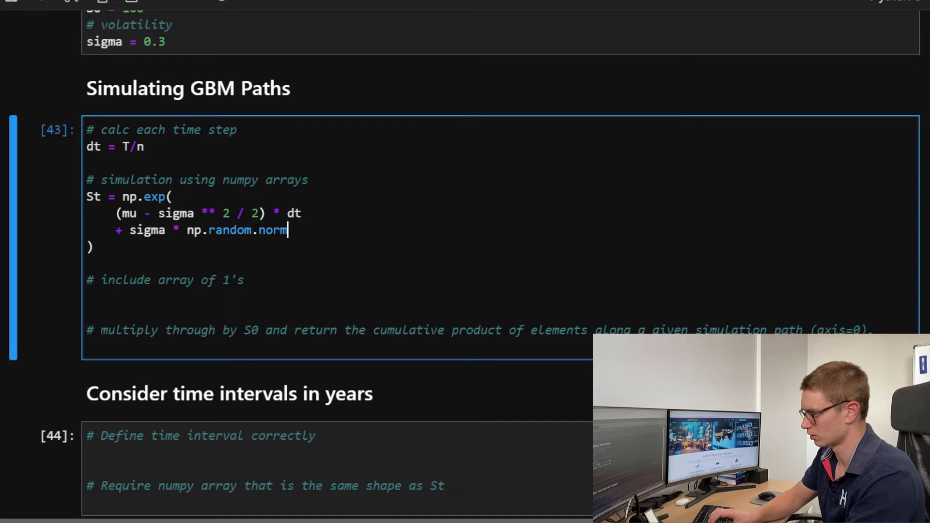
pyautogui.write('al()')
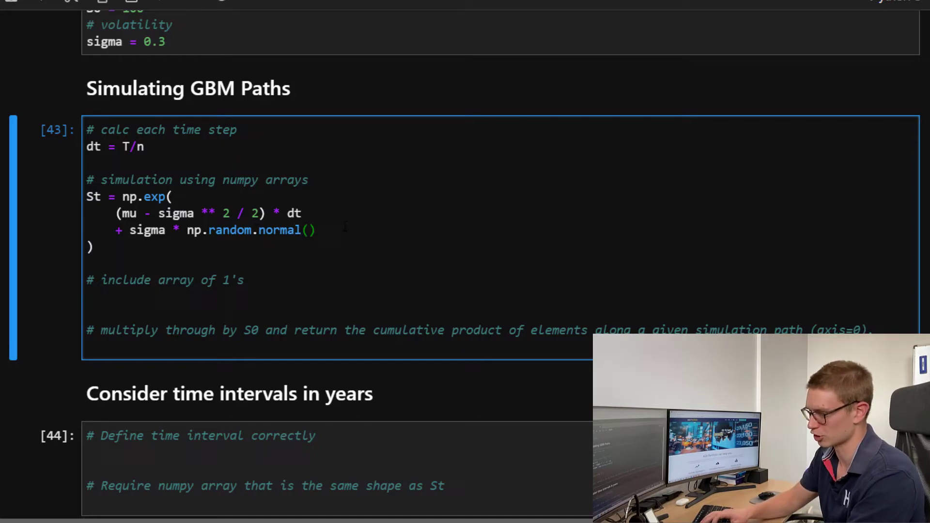
pyautogui.write('0, np.')
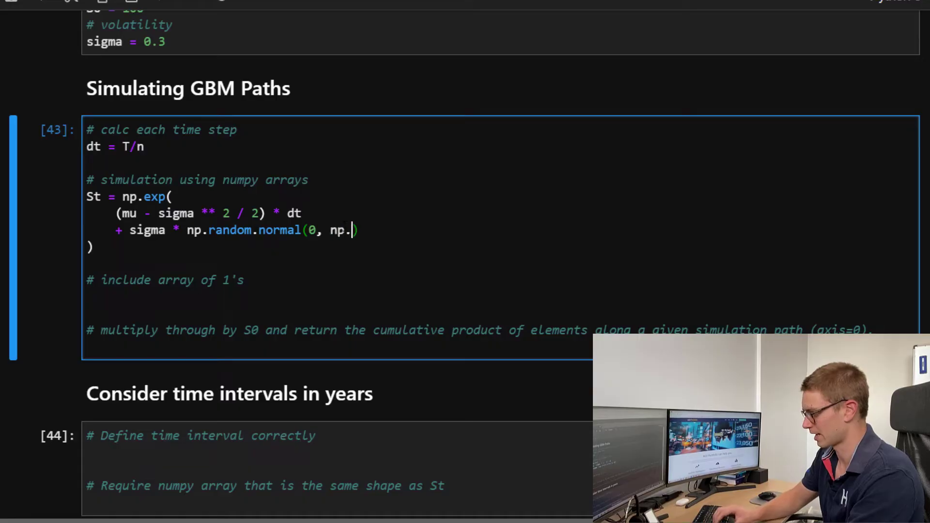
pyautogui.write('st)')
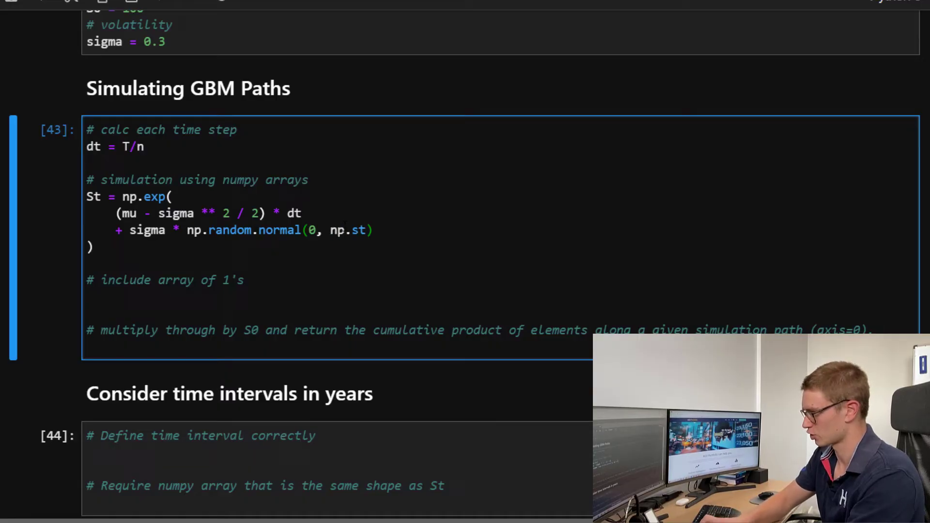
pyautogui.press('Backspace')
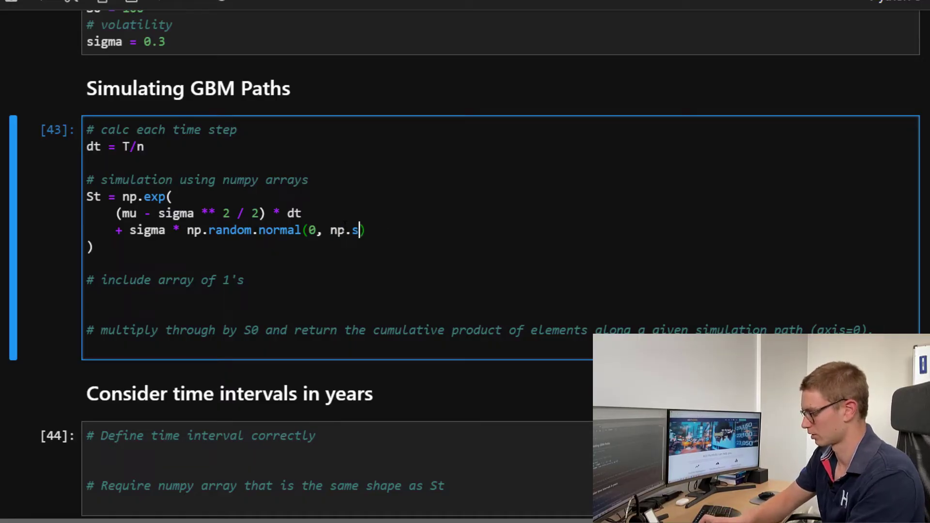
pyautogui.write('rt')
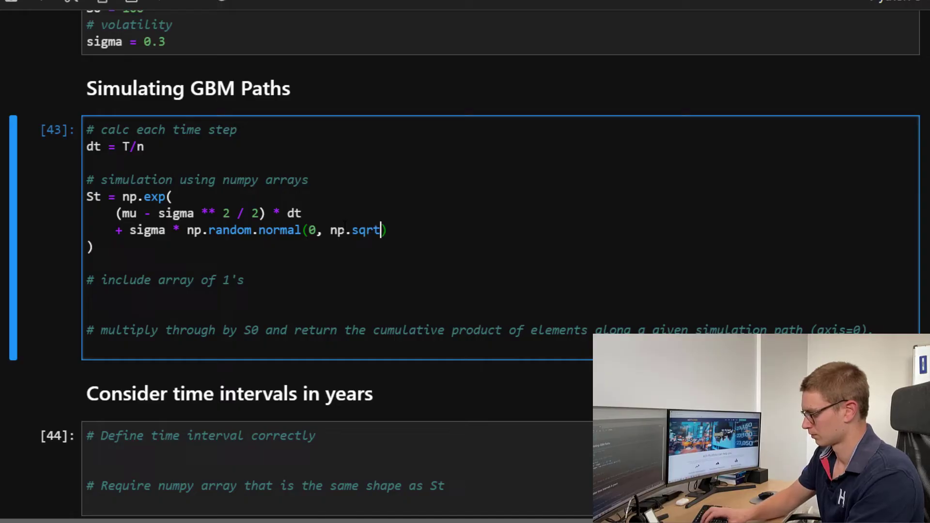
pyautogui.write('()')
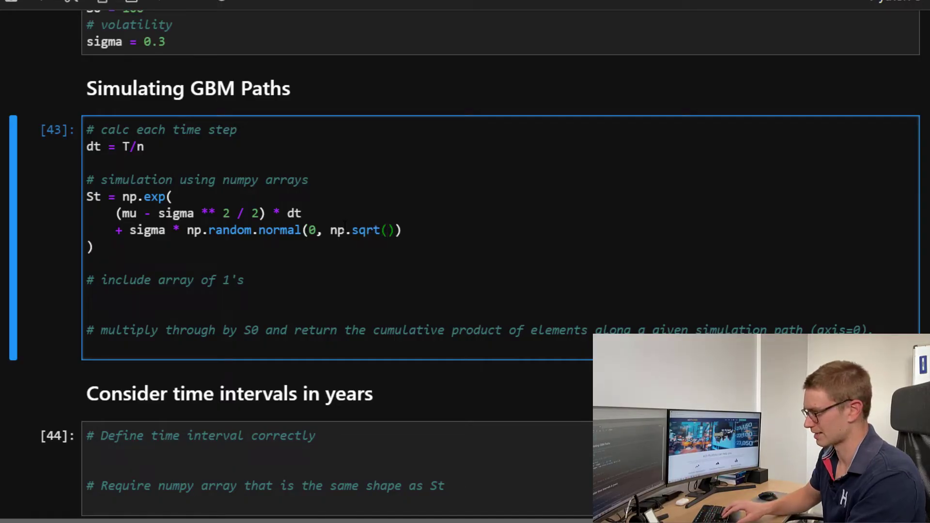
pyautogui.write('dt')
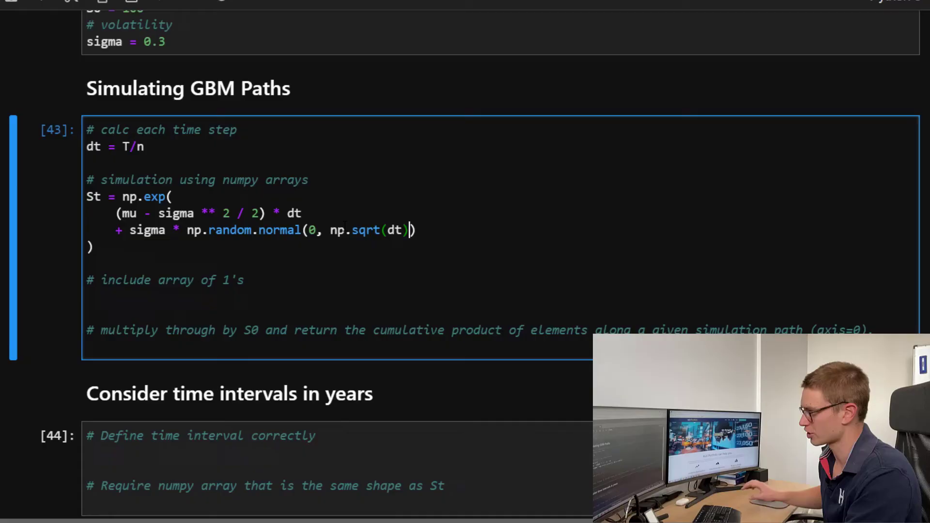
pyautogui.write(',')
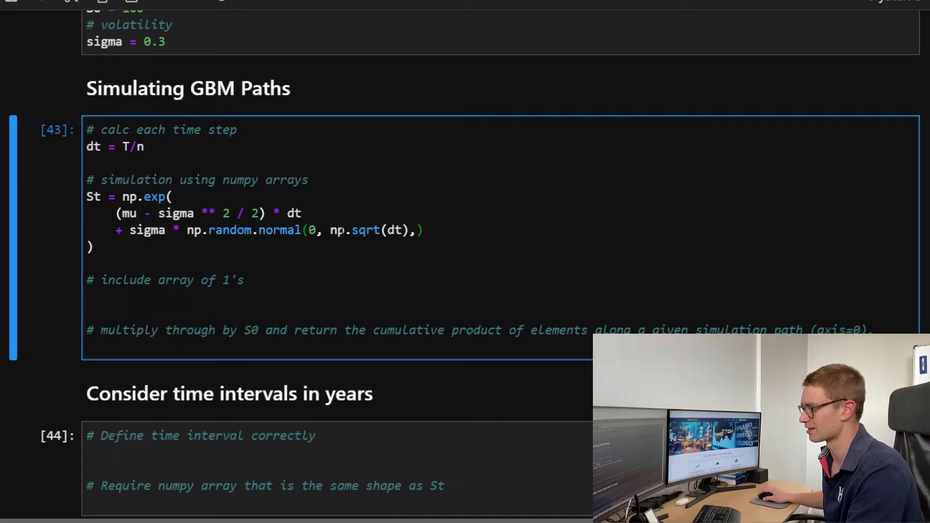
pyautogui.doubleClick(394, 230)
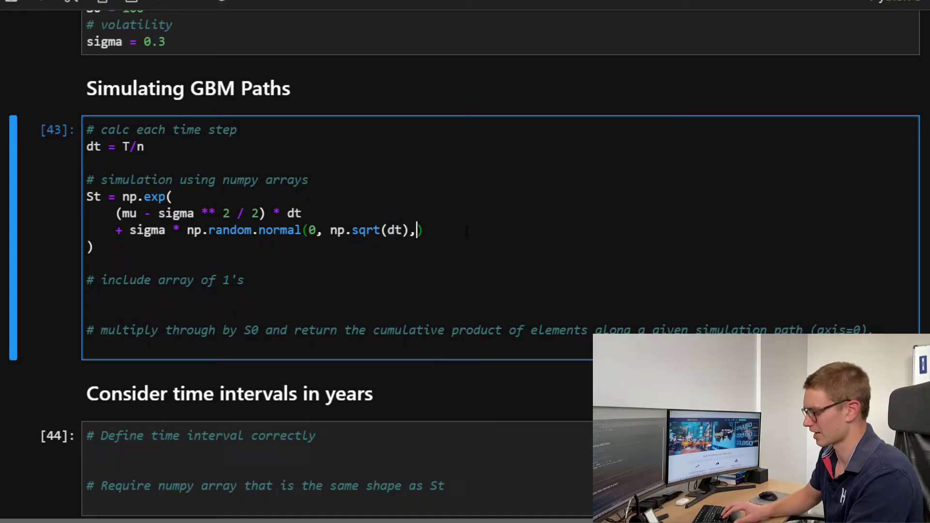
# Step: Give the normal draw size=(M,n) and transpose it with .T
pyautogui.write('size=(')
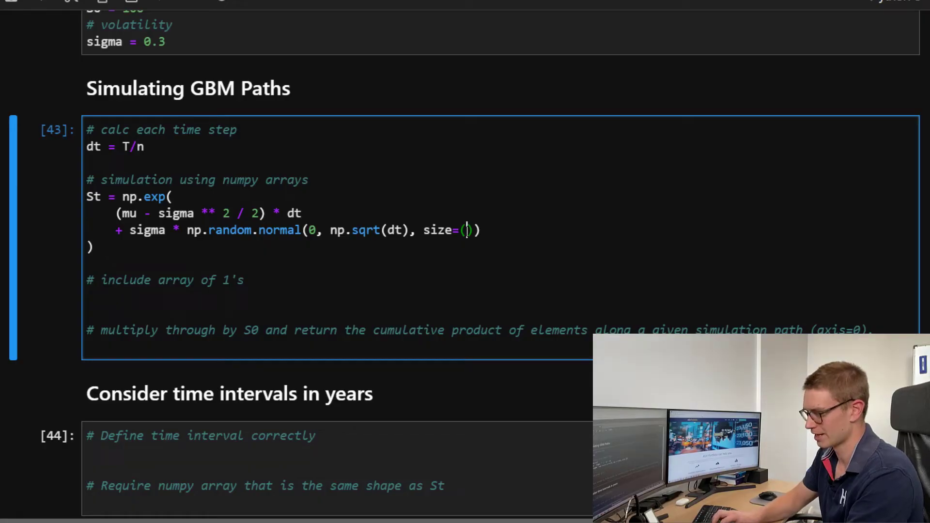
pyautogui.write('M,n')
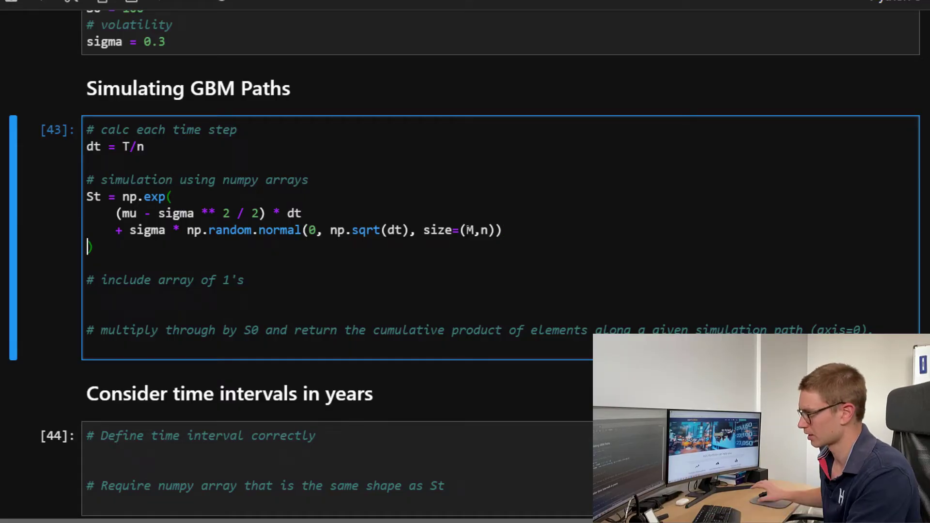
pyautogui.write('.T')
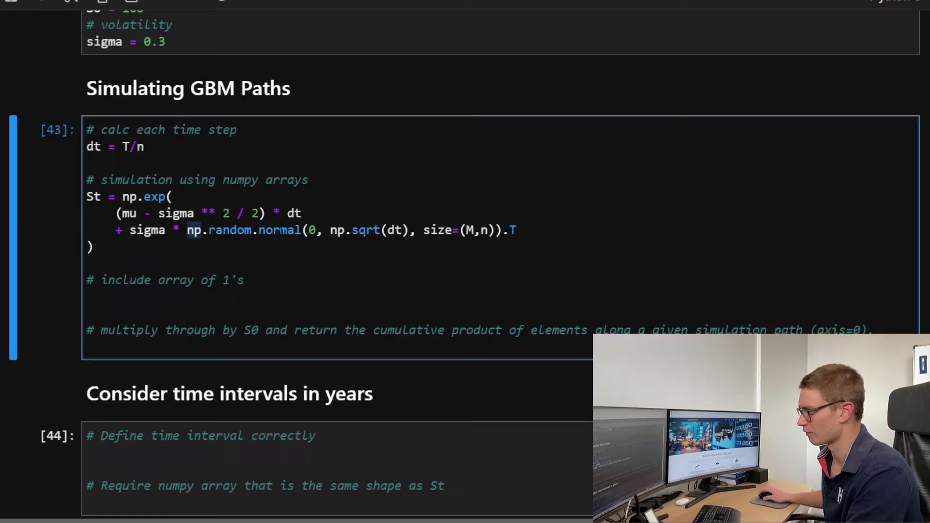
pyautogui.click(518, 230)
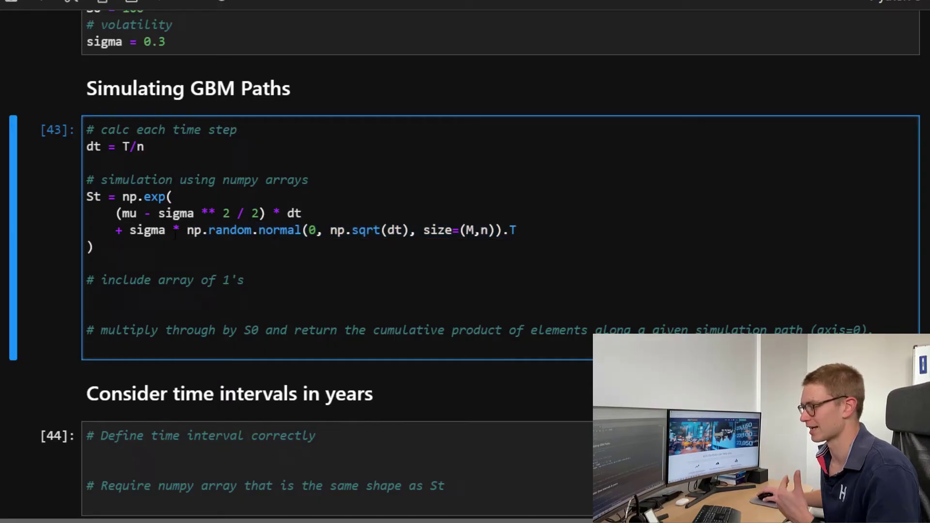
pyautogui.click(515, 230)
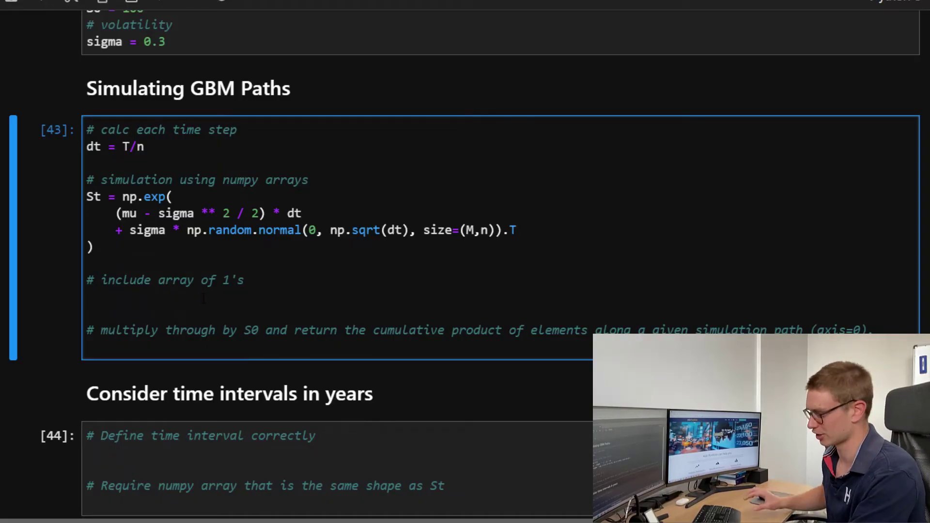
pyautogui.write('St')
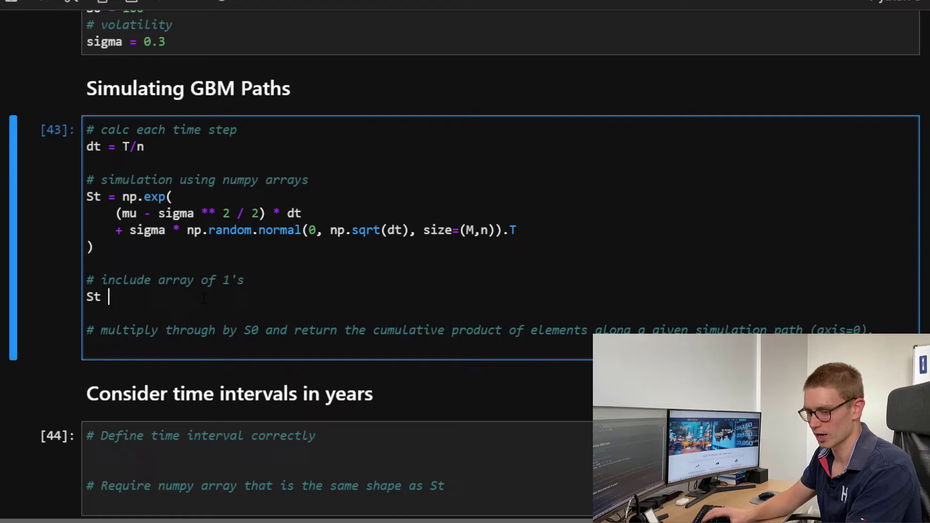
# Step: Write St = np.vstack([np.ones(M), St]) below the array-of-1's comment
pyautogui.write('= n')
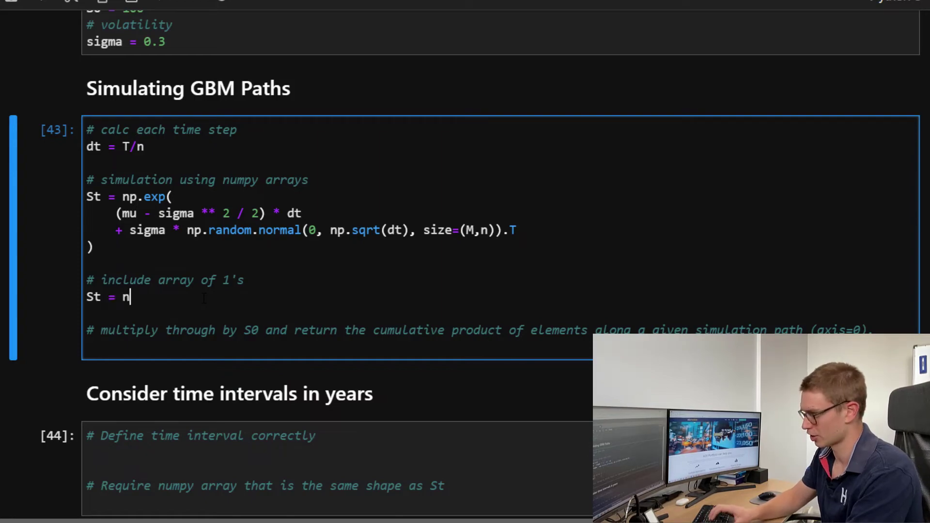
pyautogui.write('p.vs')
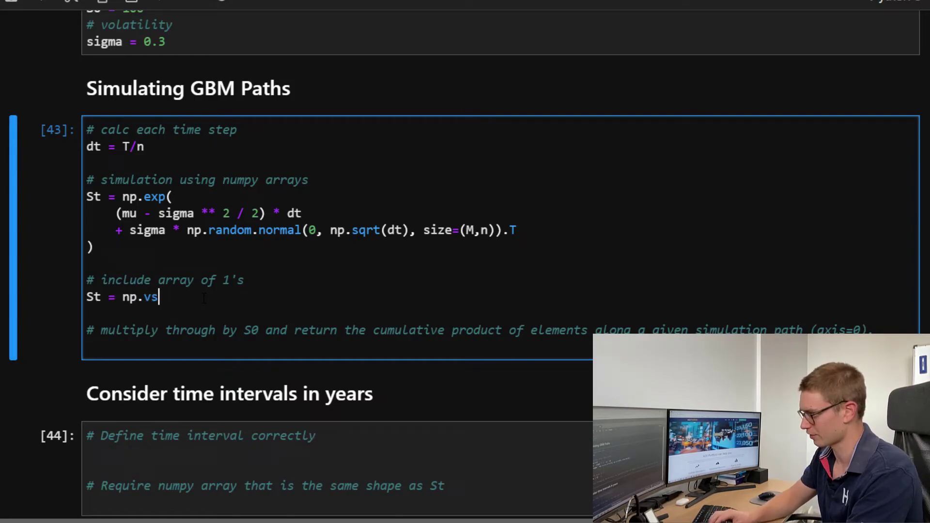
pyautogui.write('ta')
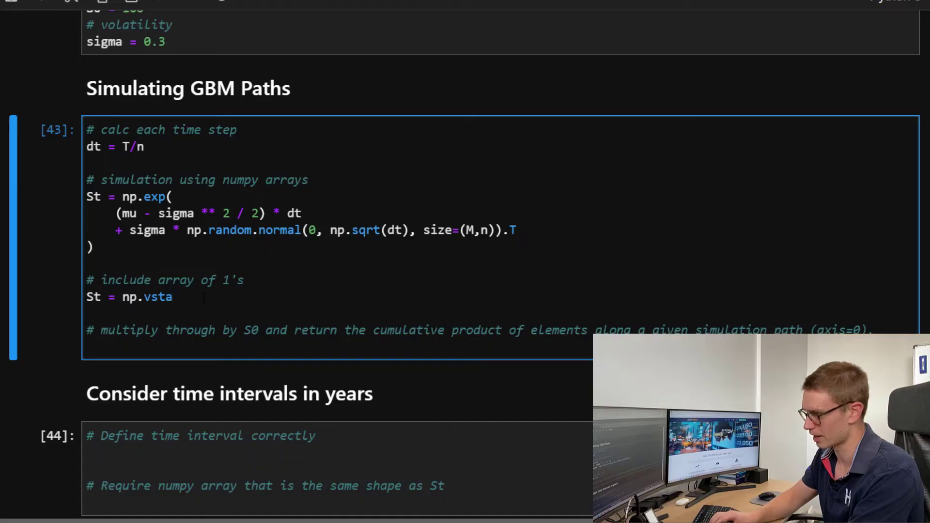
pyautogui.write('ck()')
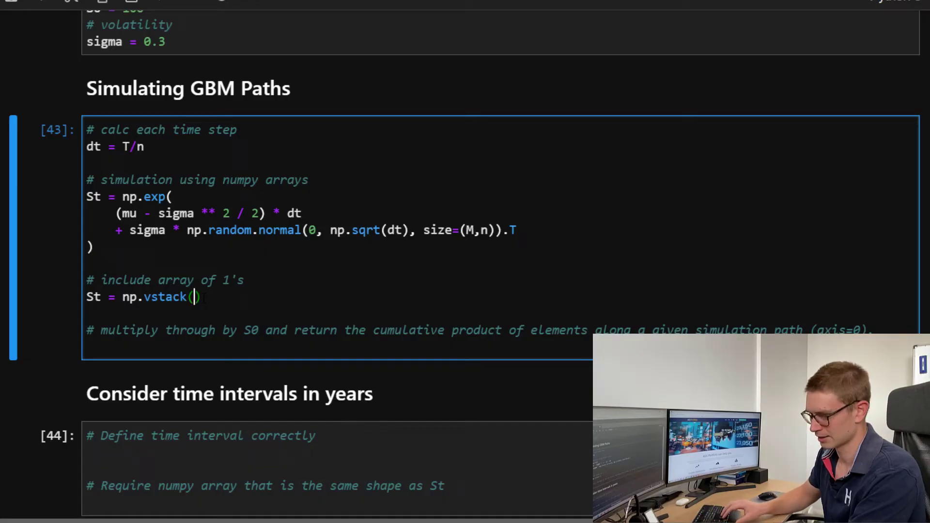
pyautogui.write('[]')
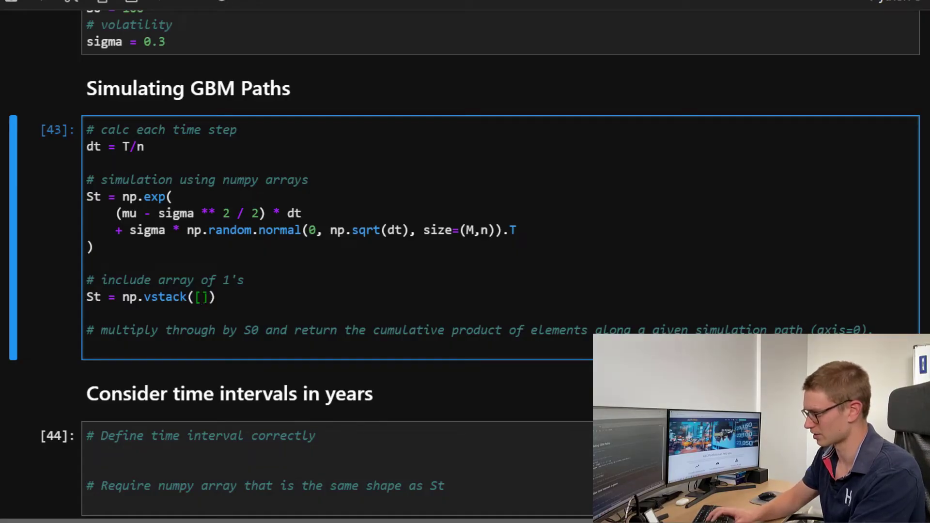
pyautogui.write('np.ones')
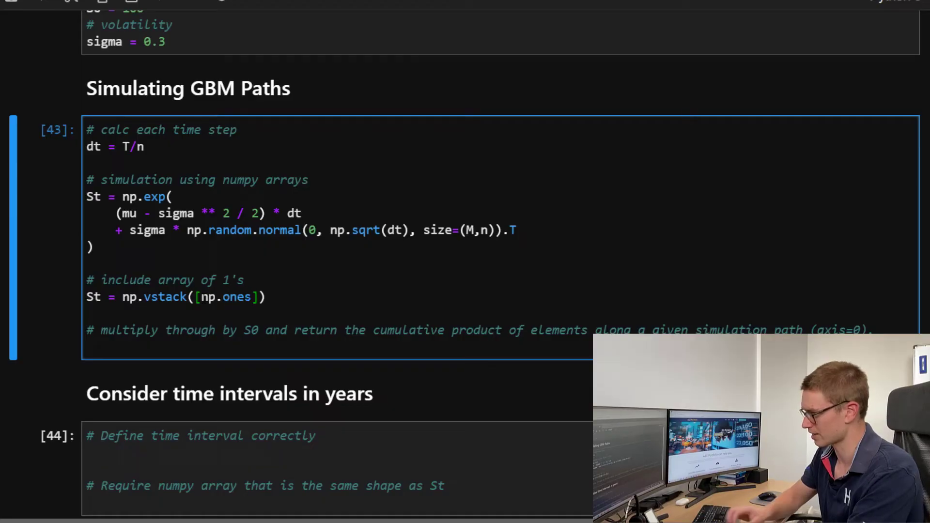
pyautogui.write('()')
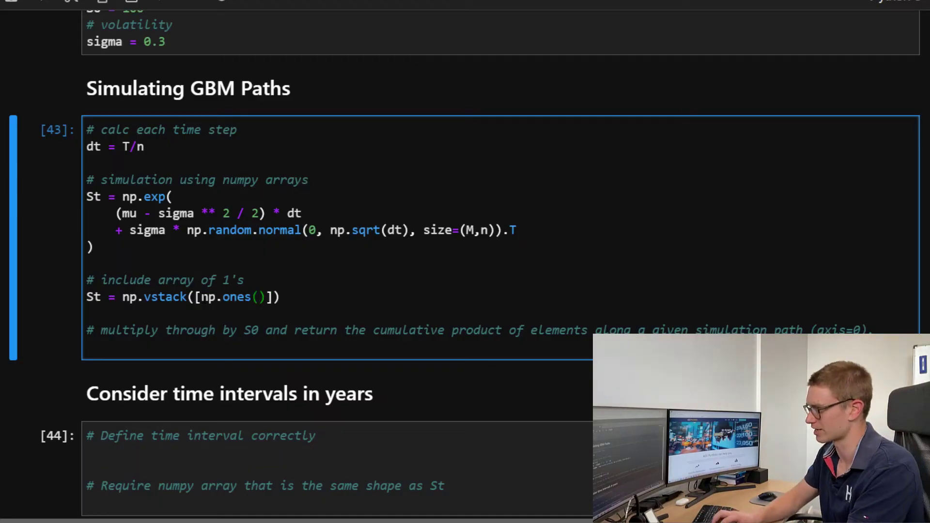
pyautogui.write('M')
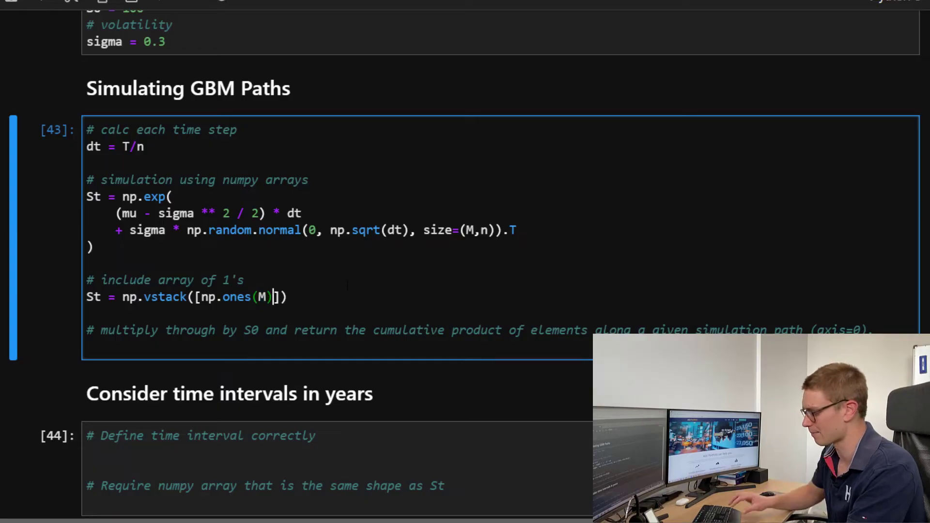
pyautogui.write(', S')
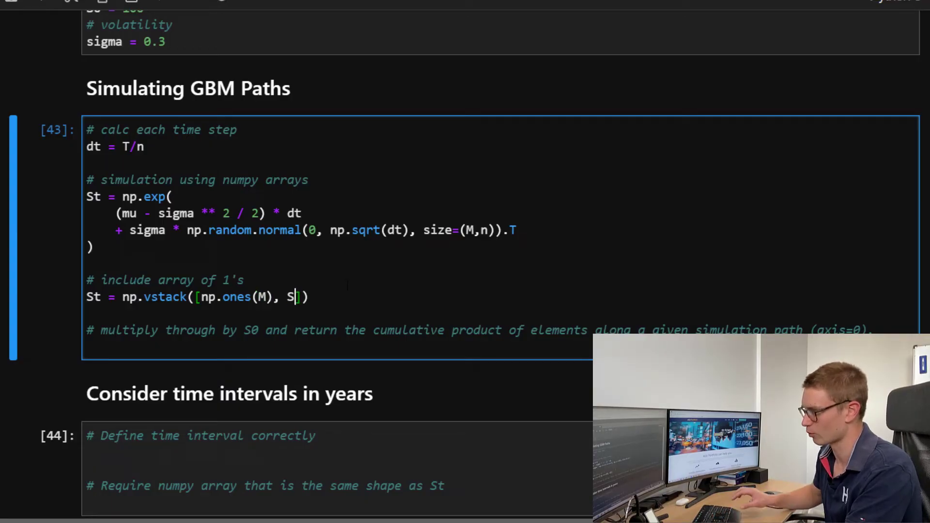
pyautogui.write('t')
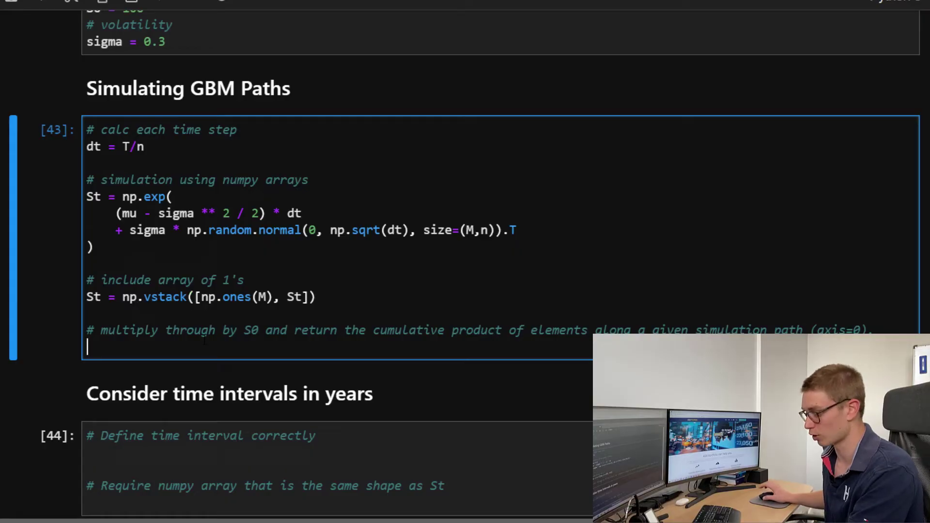
# Step: Add St = S0 * St.cumprod(axis=0) and run the simulation cell
pyautogui.write('St')
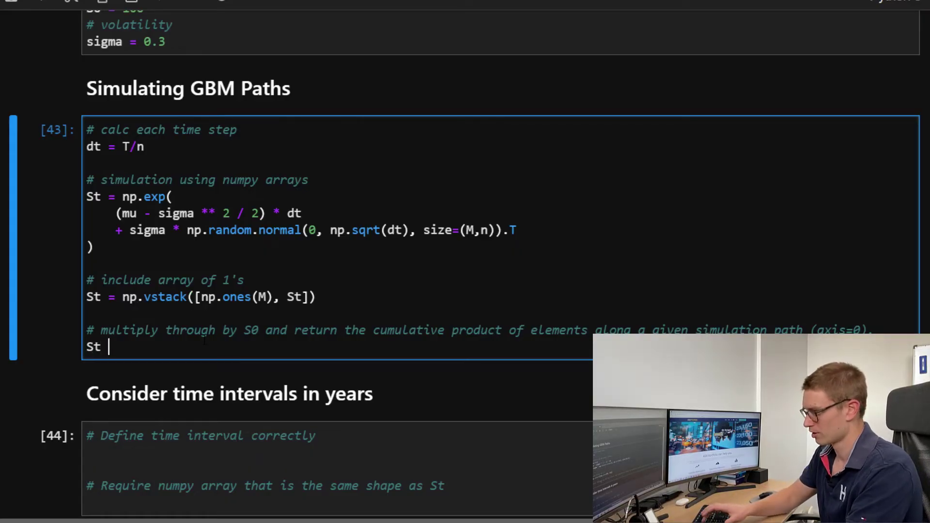
pyautogui.write('= S0')
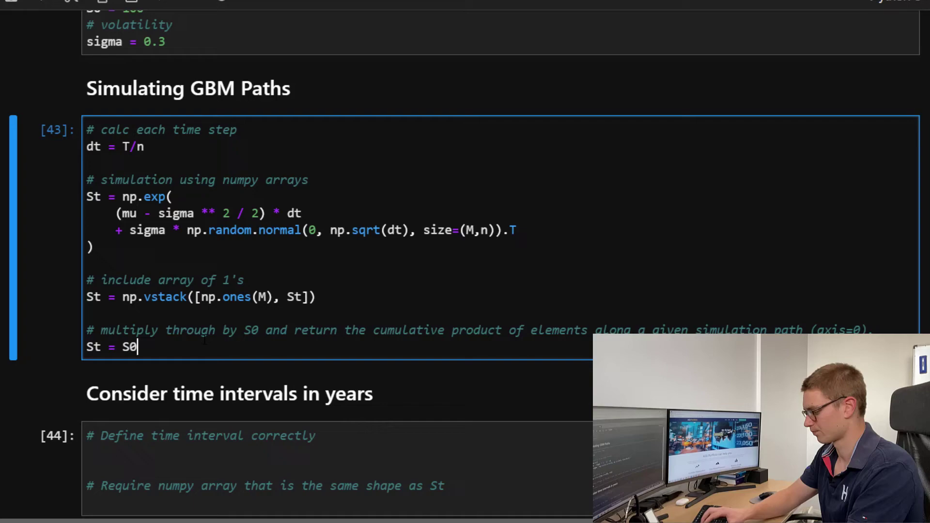
pyautogui.write('*')
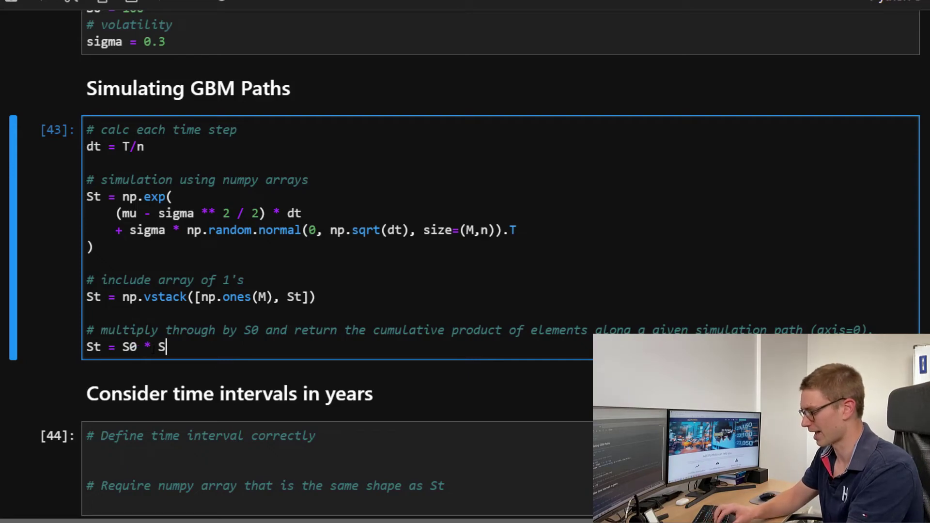
pyautogui.write('t.')
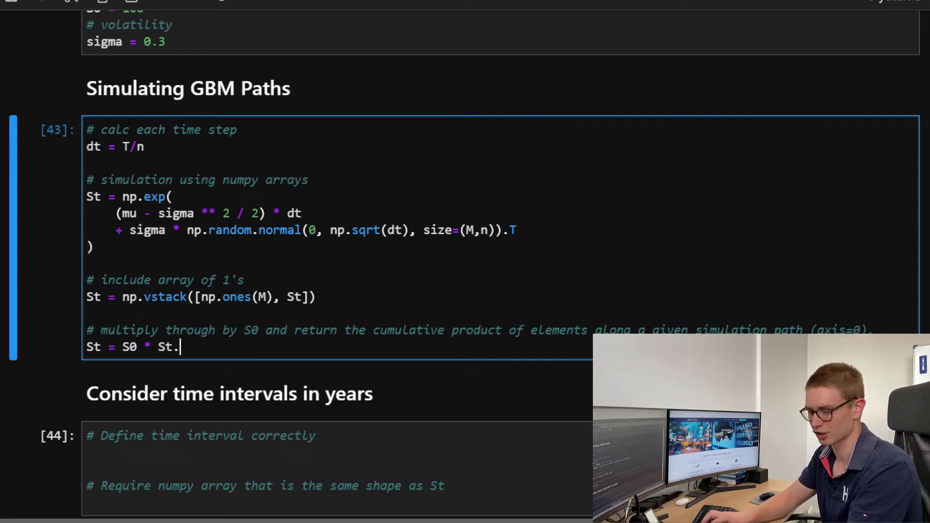
pyautogui.write('cu')
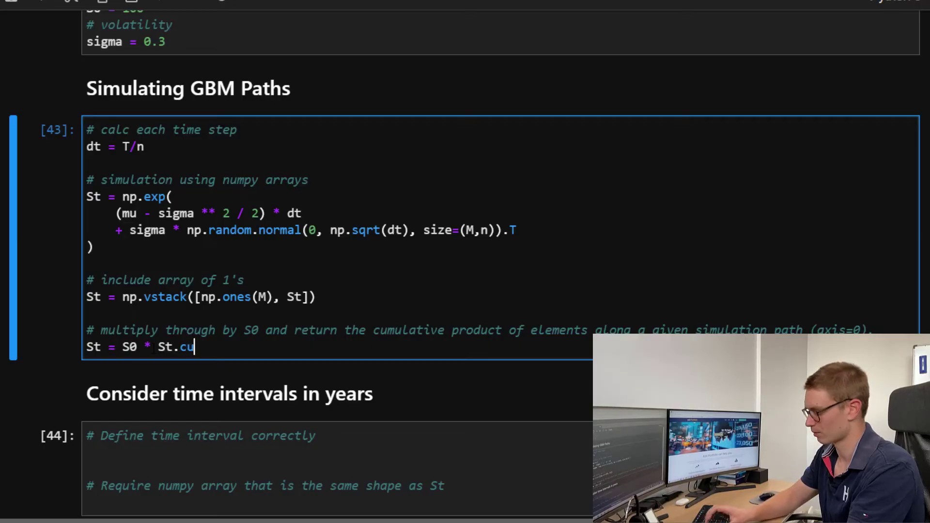
pyautogui.write('mprod')
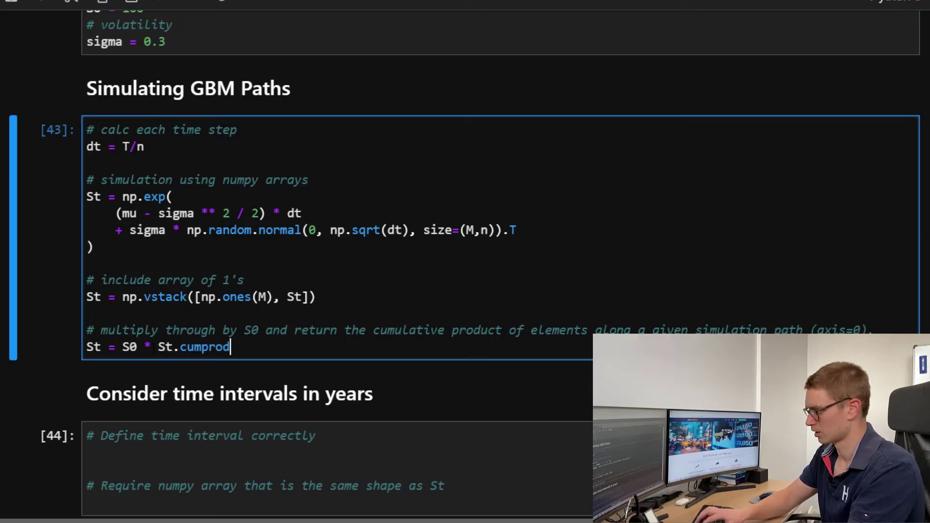
pyautogui.write('(axis')
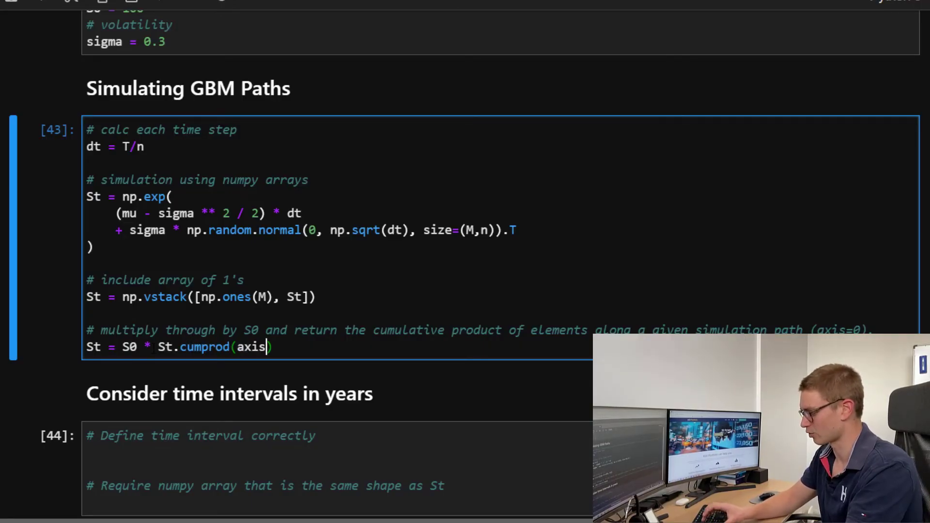
pyautogui.write('=')
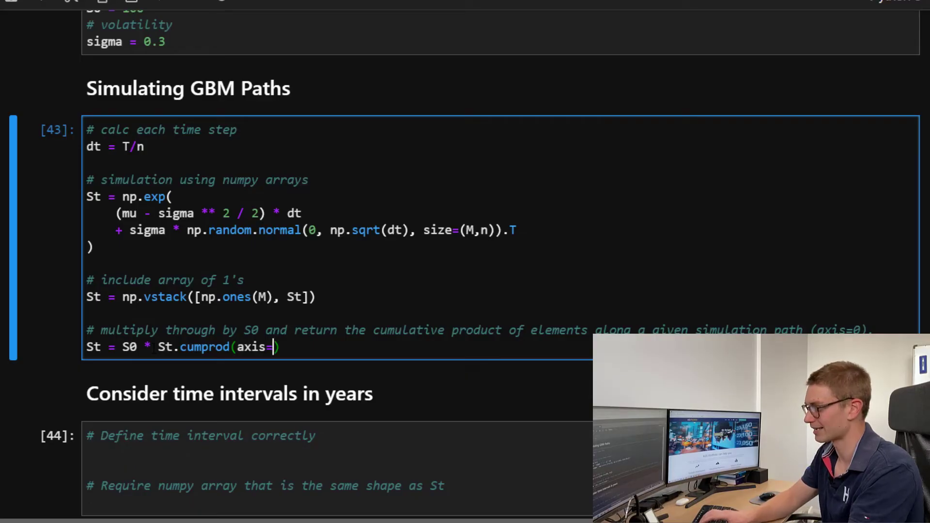
pyautogui.write('0')
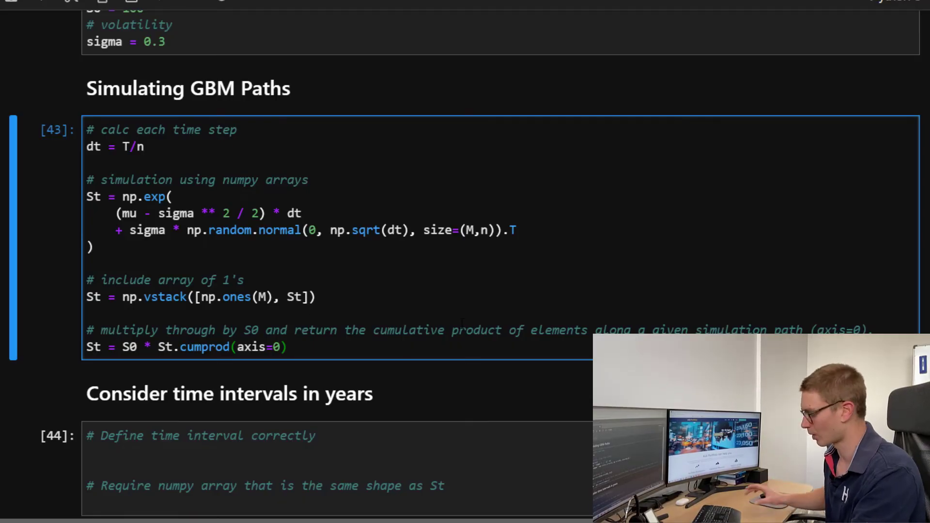
pyautogui.press('shift+enter')
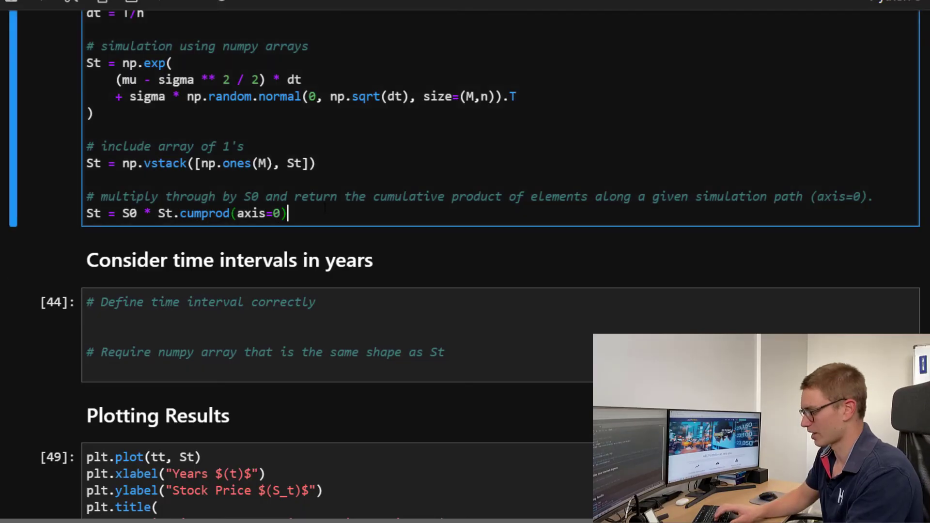
pyautogui.write('St')
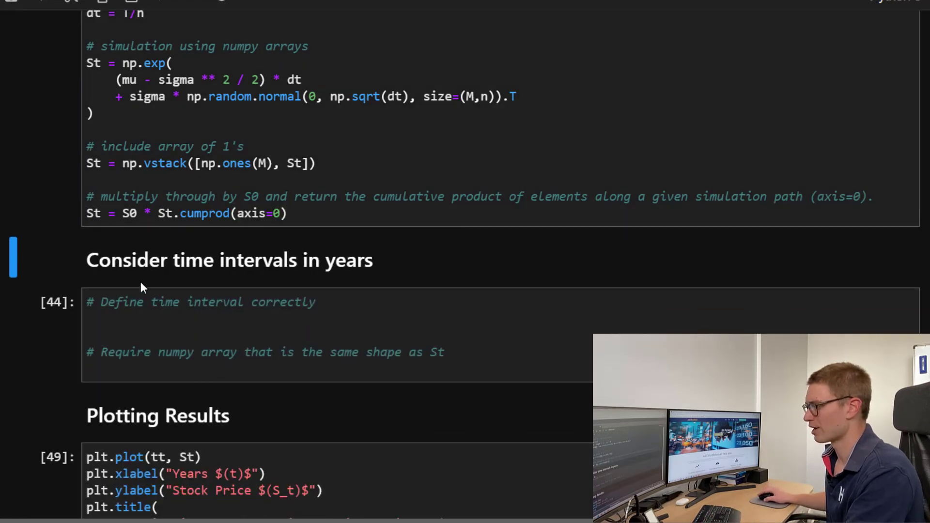
pyautogui.moveTo(320, 278)
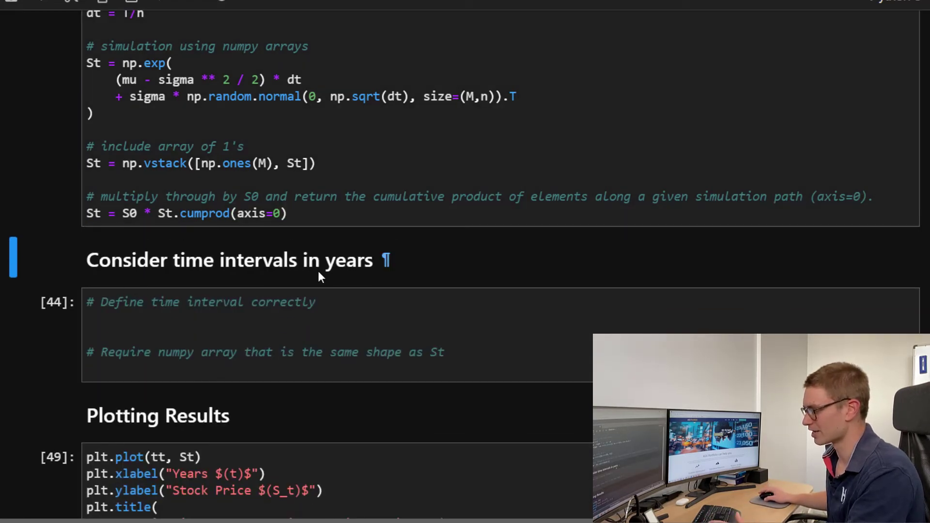
pyautogui.moveTo(264, 283)
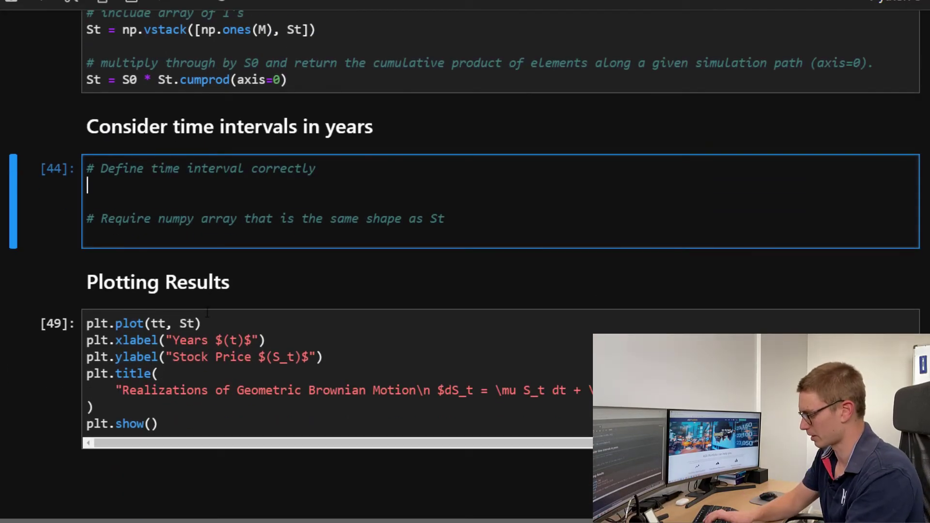
# Step: Define time = np.linspace(0,T,n+1) in the time-interval cell
pyautogui.write('np.linspace')
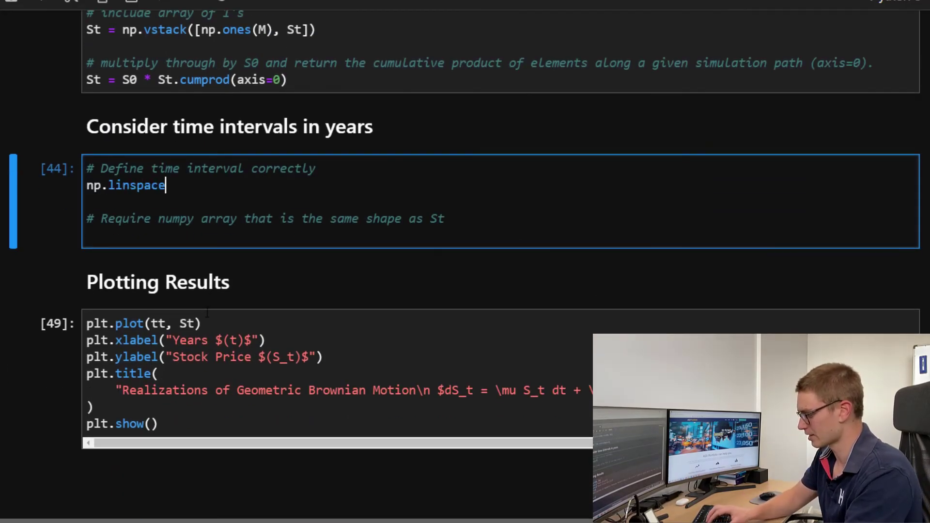
pyautogui.write('(0)')
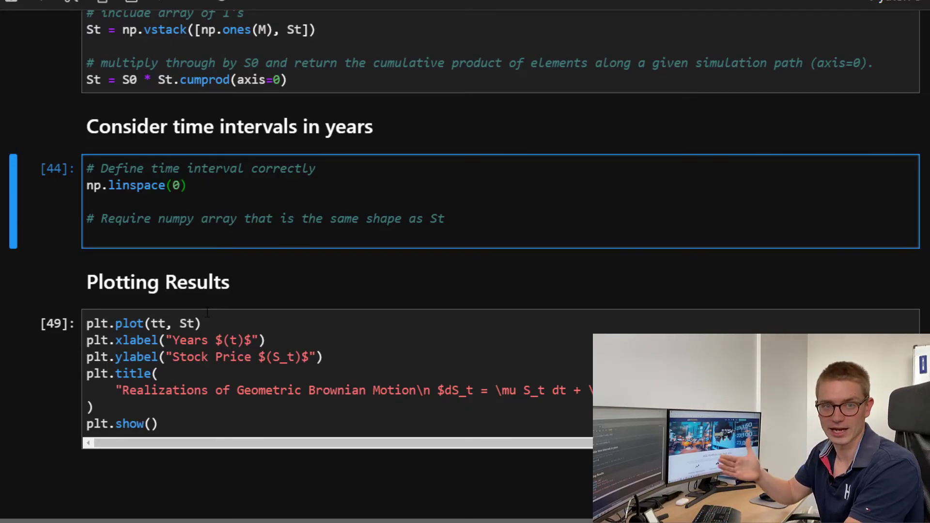
pyautogui.write(',')
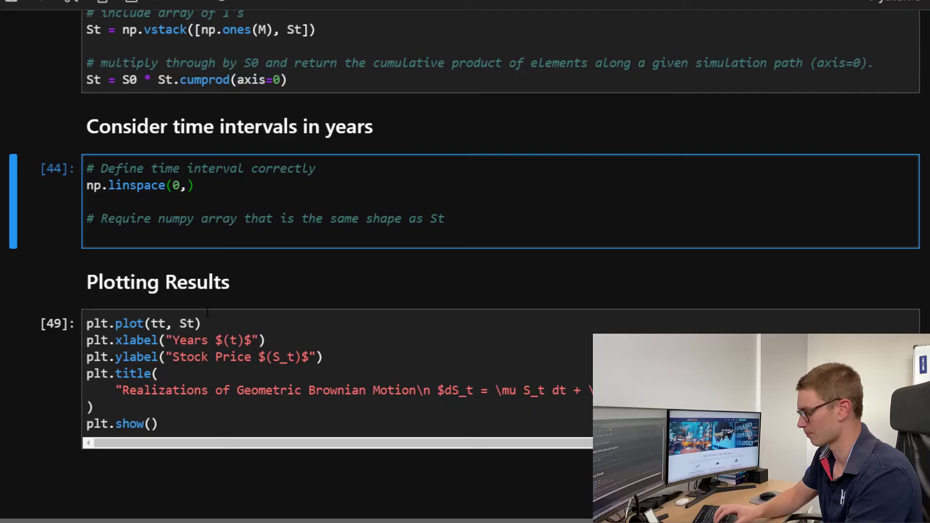
pyautogui.write('T,n')
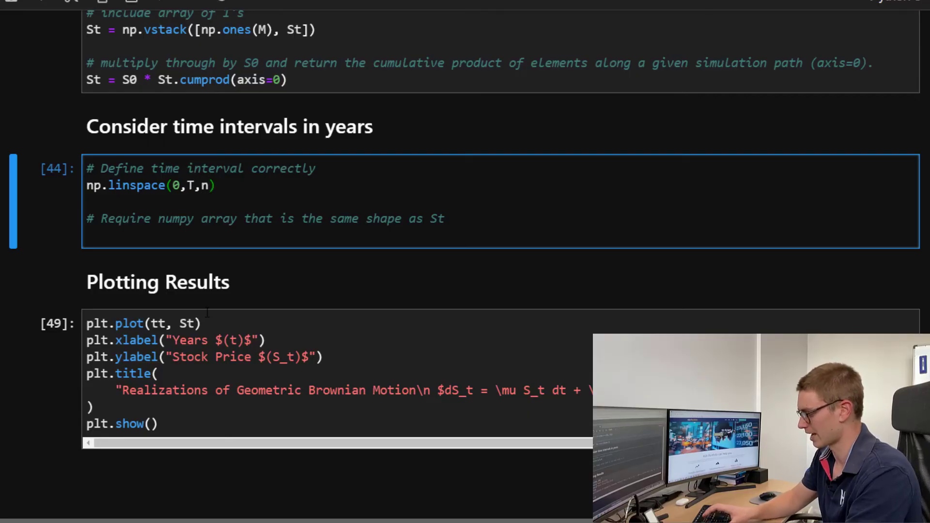
pyautogui.write('+1')
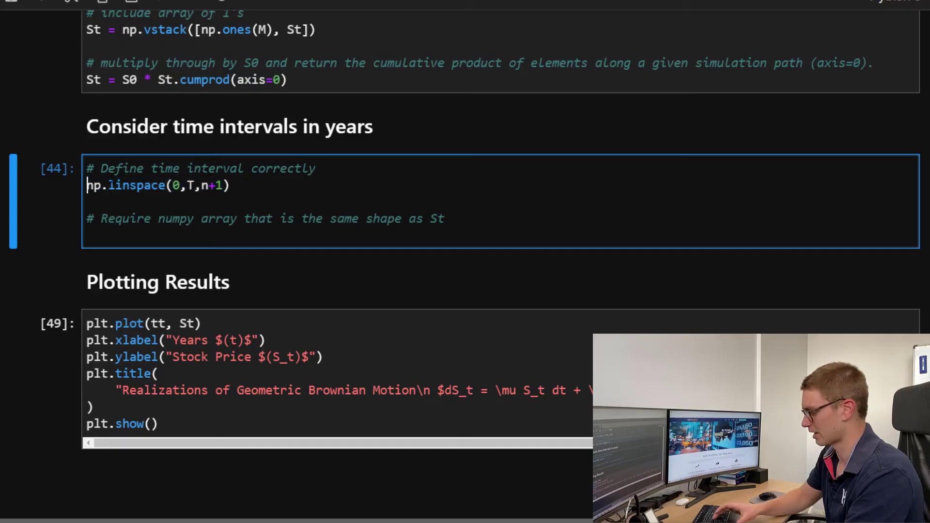
pyautogui.write('t =')
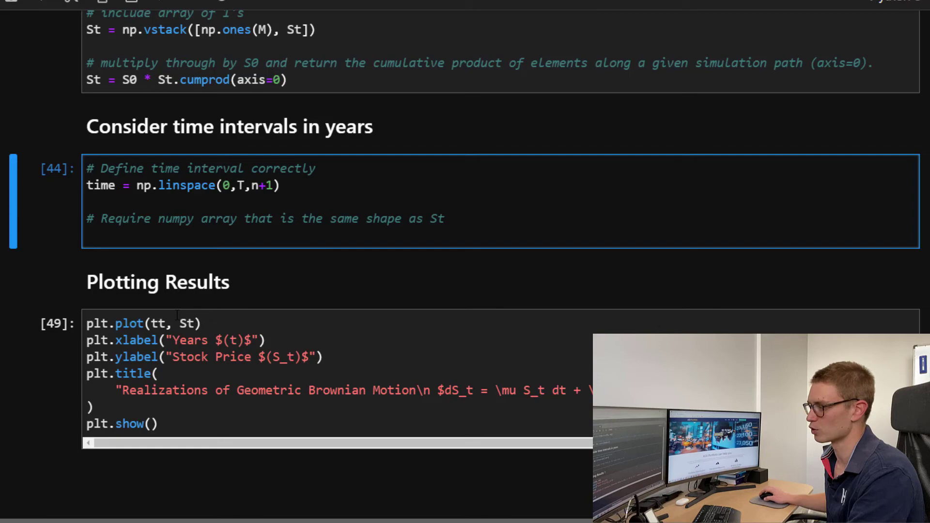
pyautogui.write('tt')
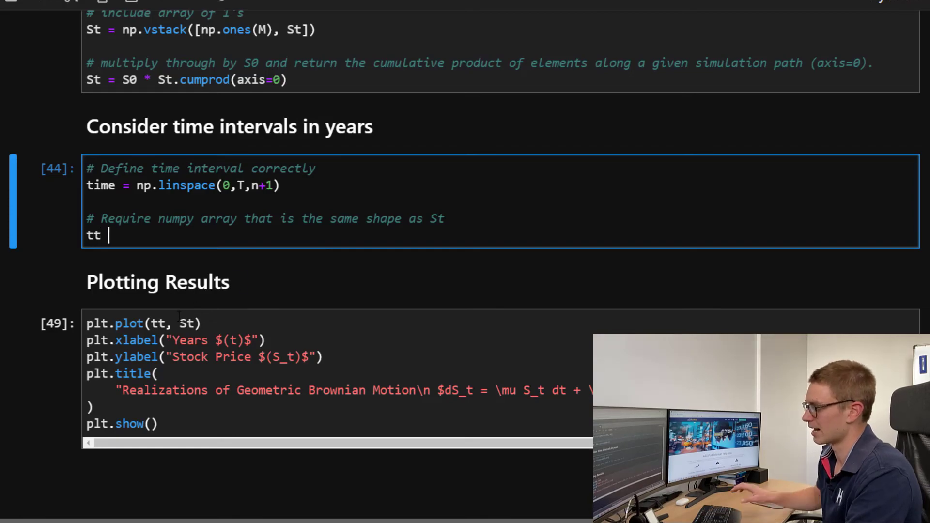
# Step: Write tt = np.full(shape=(M,n+1), fill_value=time) in the time-interval cell
pyautogui.write('=')
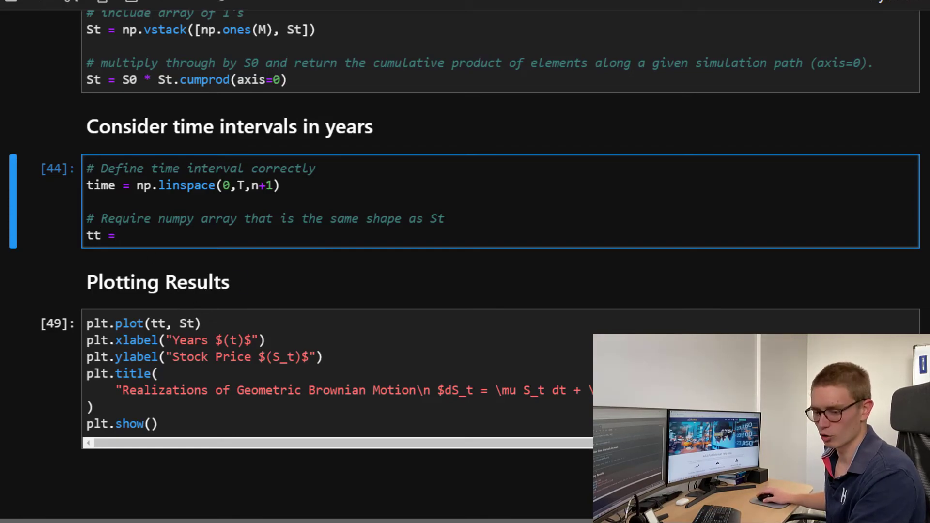
pyautogui.write('np')
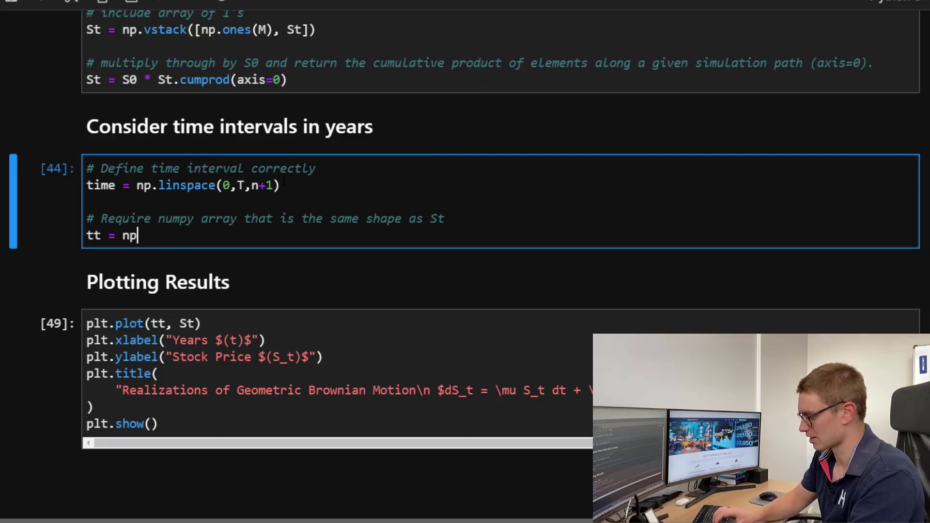
pyautogui.write('.full()')
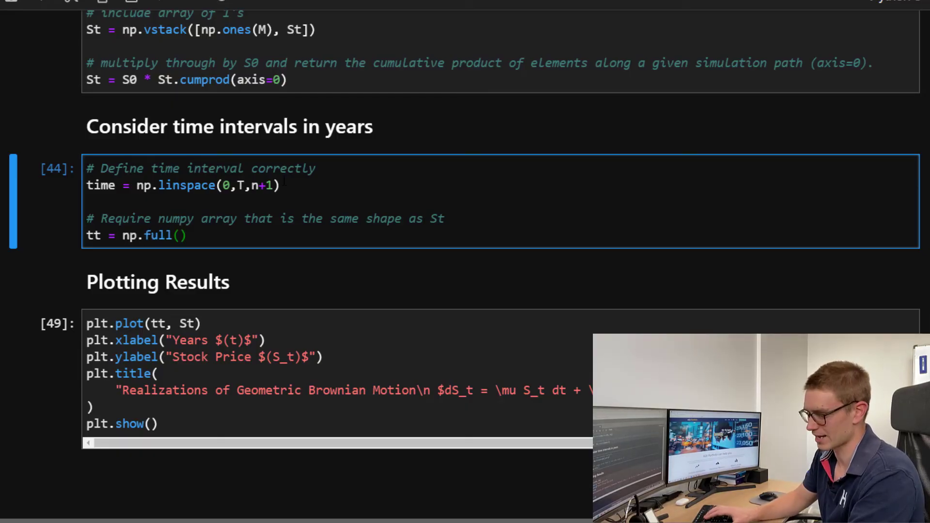
pyautogui.write('shape')
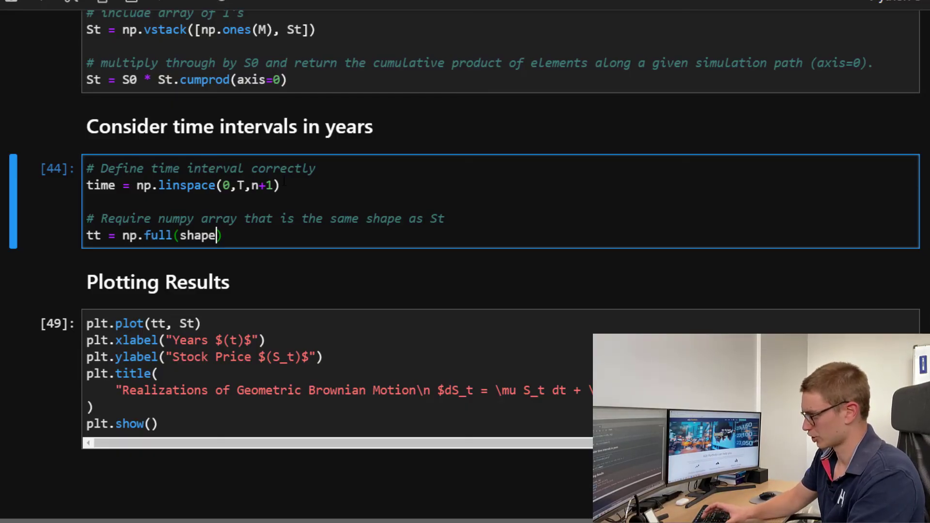
pyautogui.write('=()')
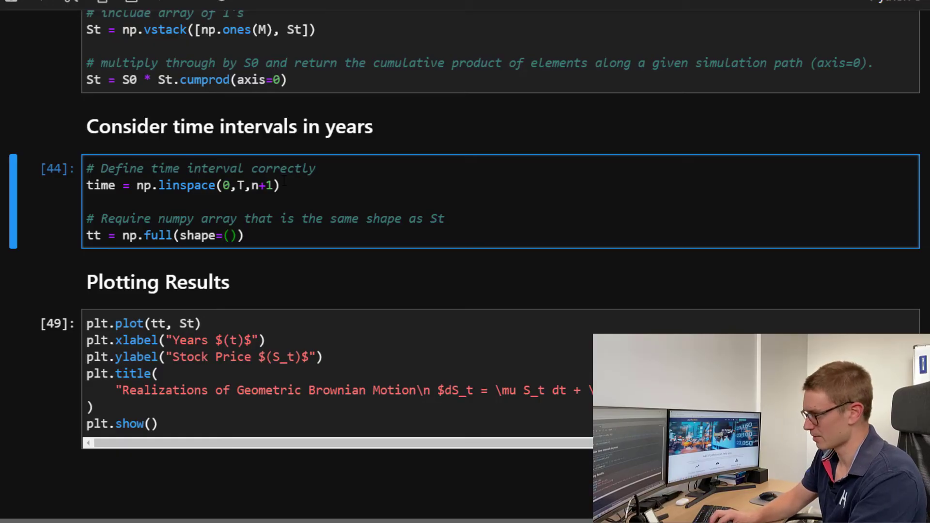
pyautogui.write('M')
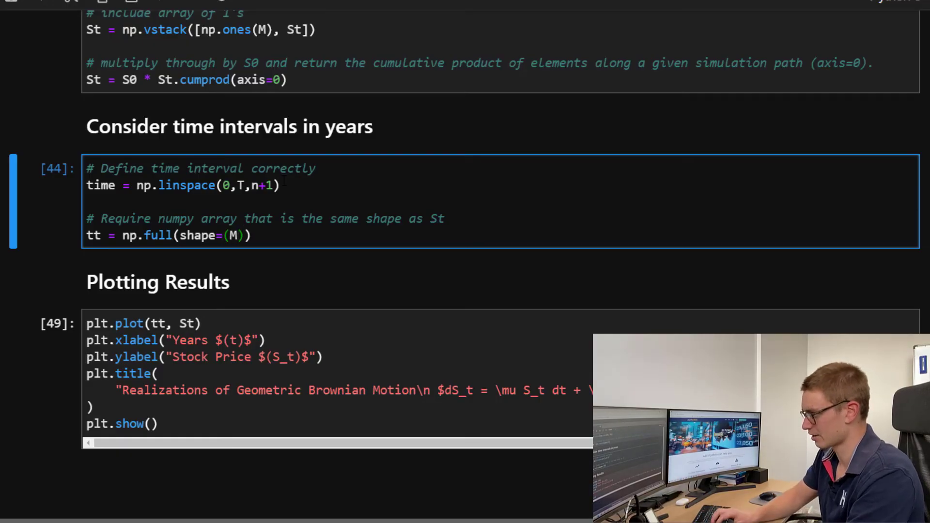
pyautogui.write(',n+1')
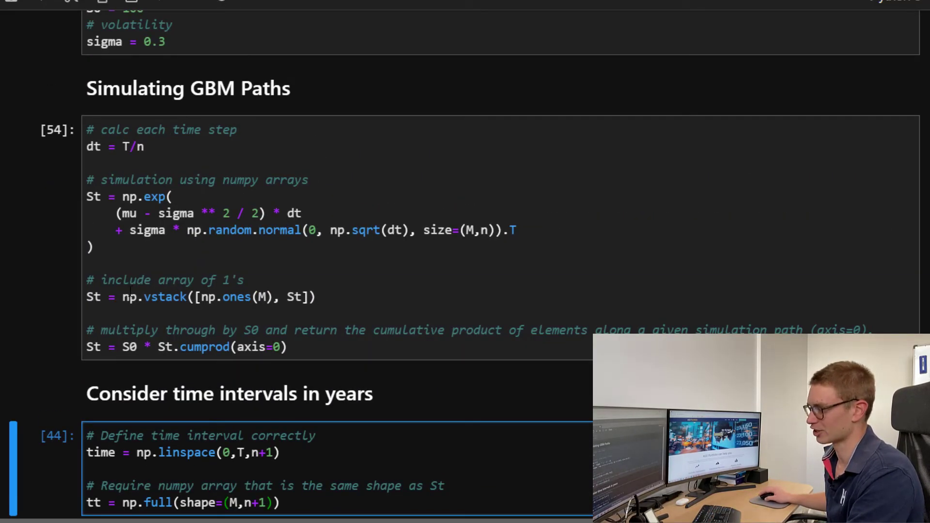
pyautogui.scroll(-3)
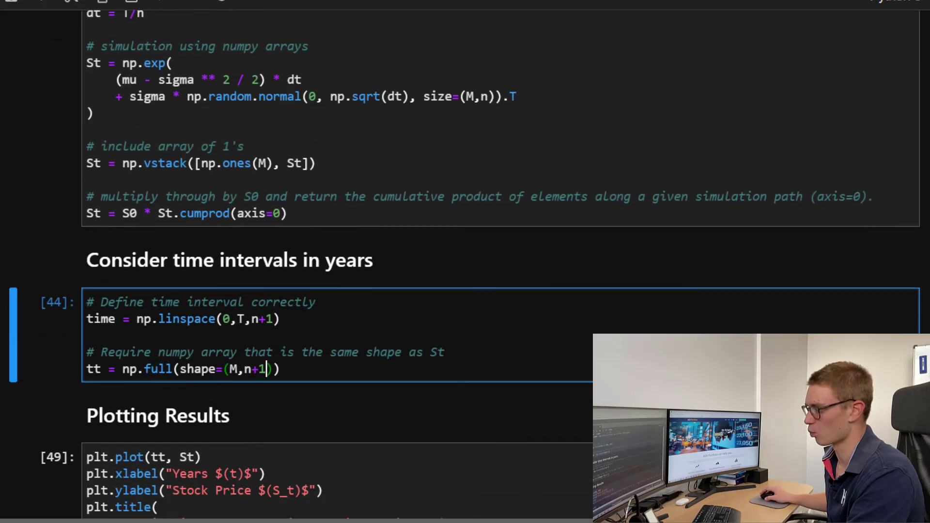
pyautogui.scroll(-3)
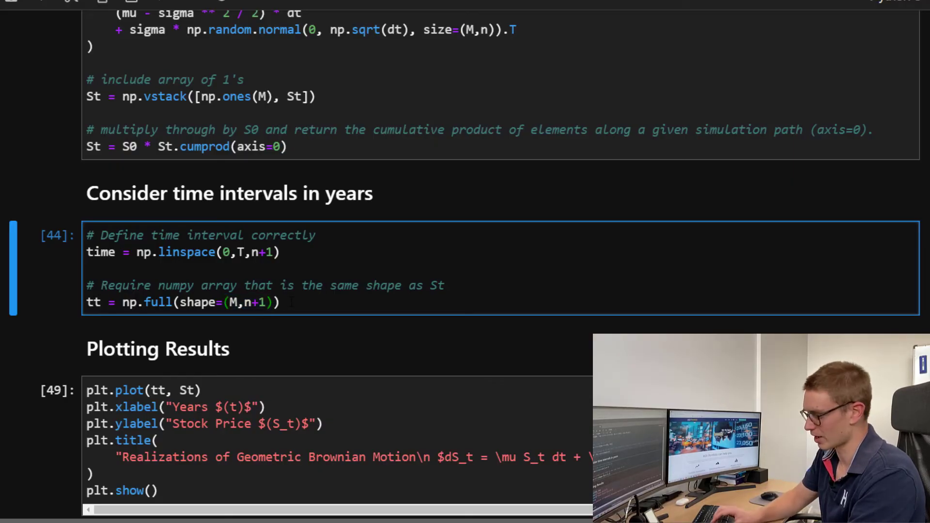
pyautogui.write(', fill')
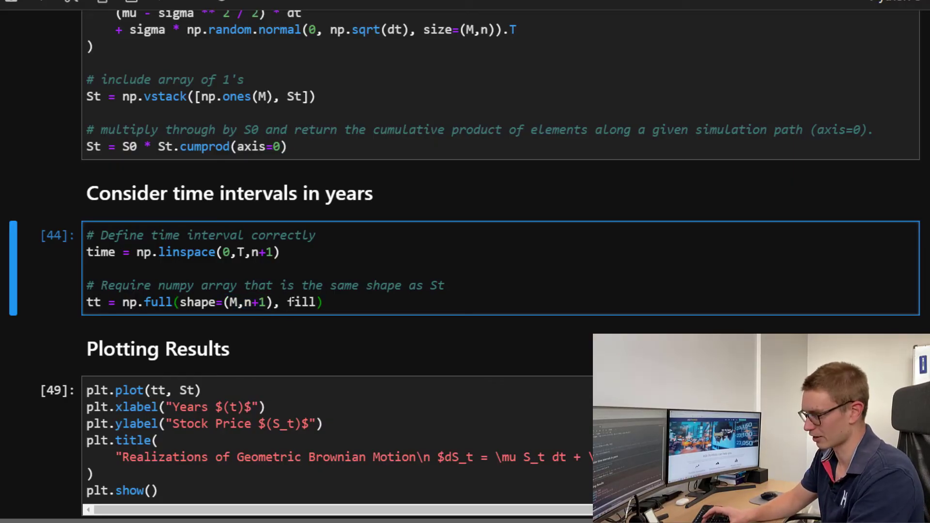
pyautogui.write('_value=t')
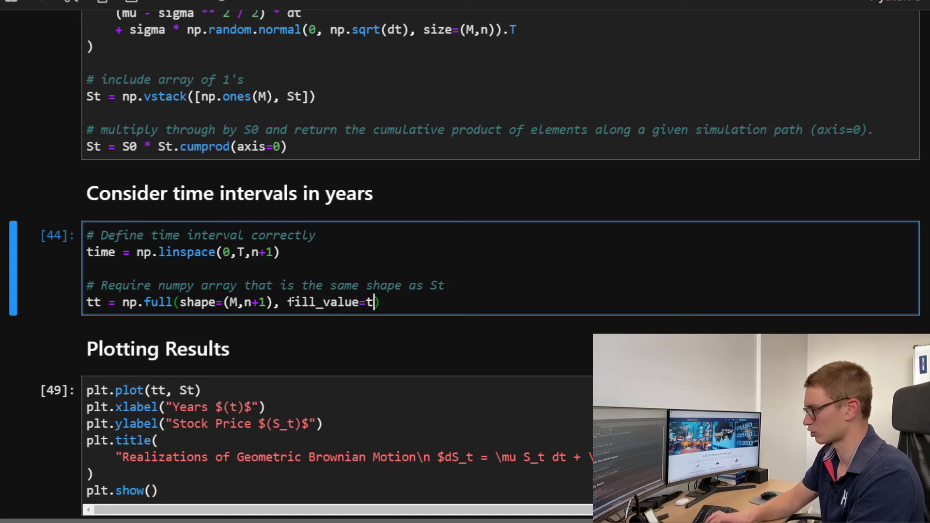
pyautogui.write('ime)')
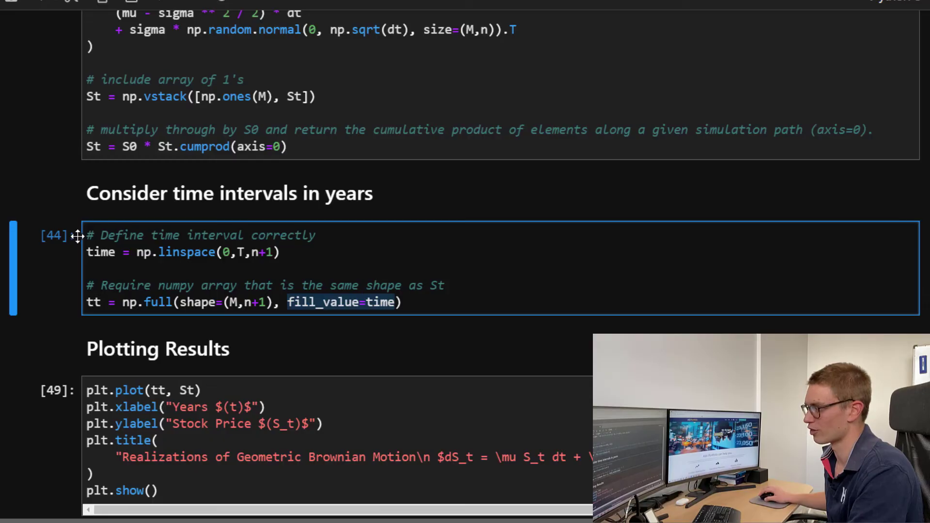
# Step: Append .T to the tt array and rerun the time-interval cell
pyautogui.press('Shift+Enter')
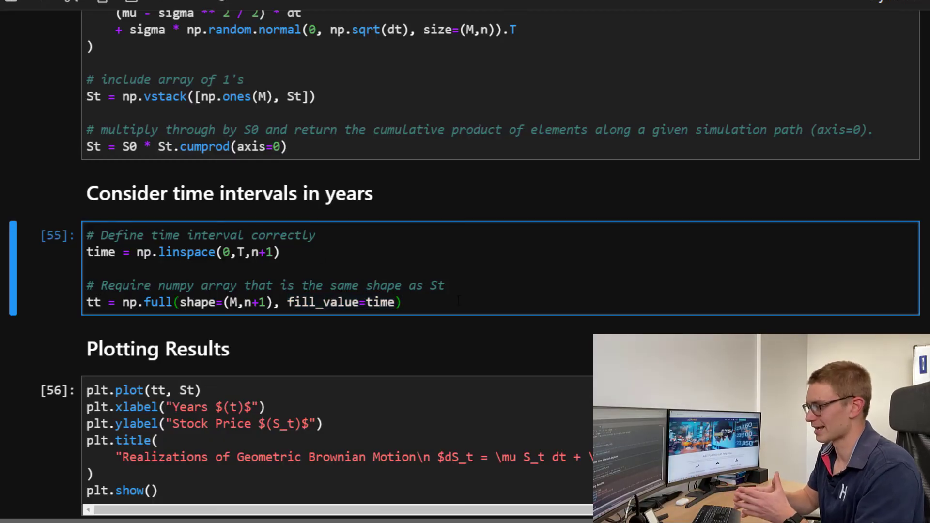
pyautogui.write('.T')
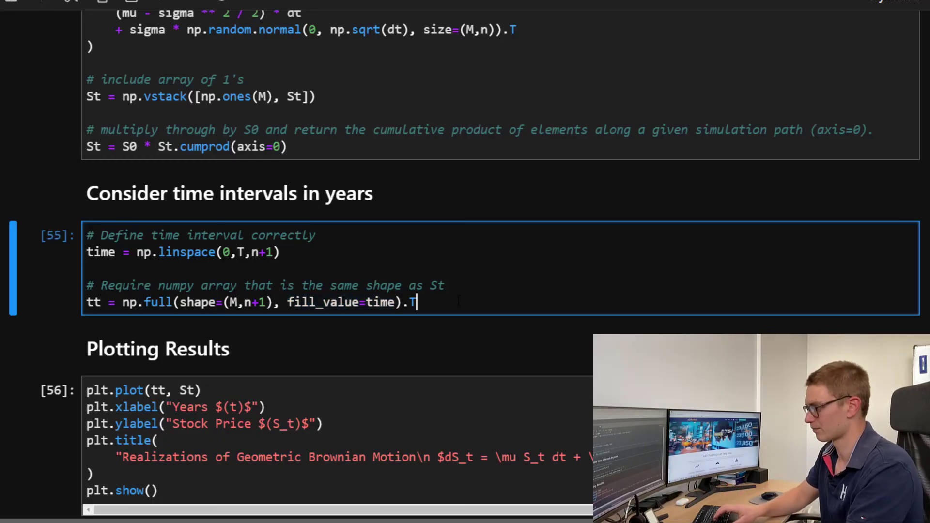
pyautogui.press('shift+enter')
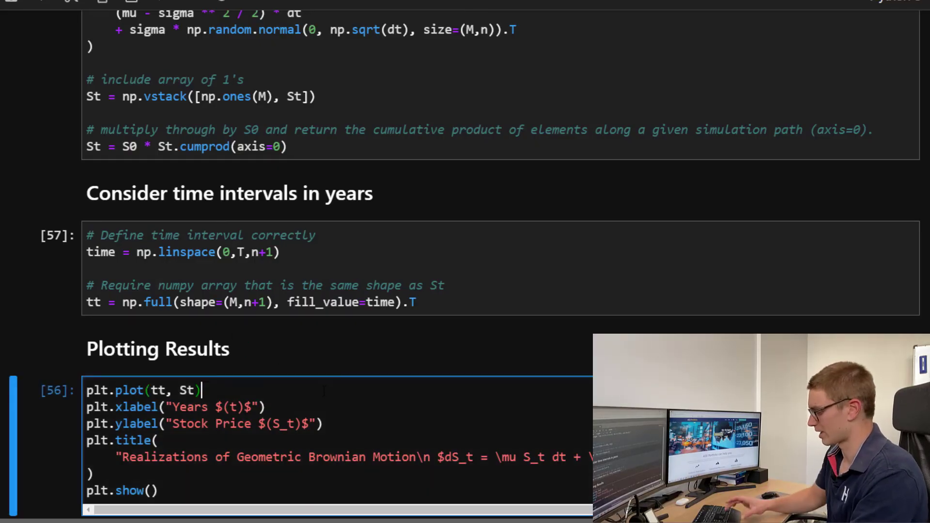
# Step: Run the Plotting Results cell to chart the GBM price paths over years 0 to 1
pyautogui.press('shift+enter')
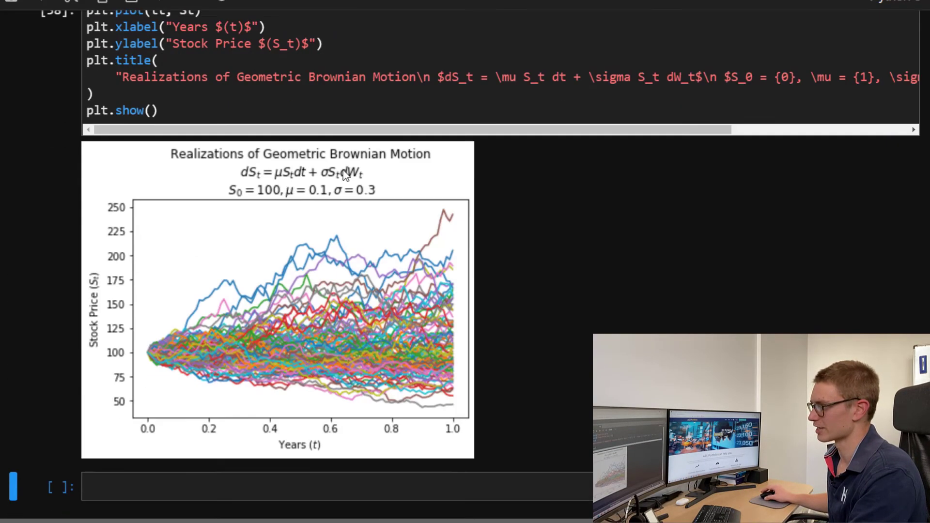
pyautogui.scroll(3)
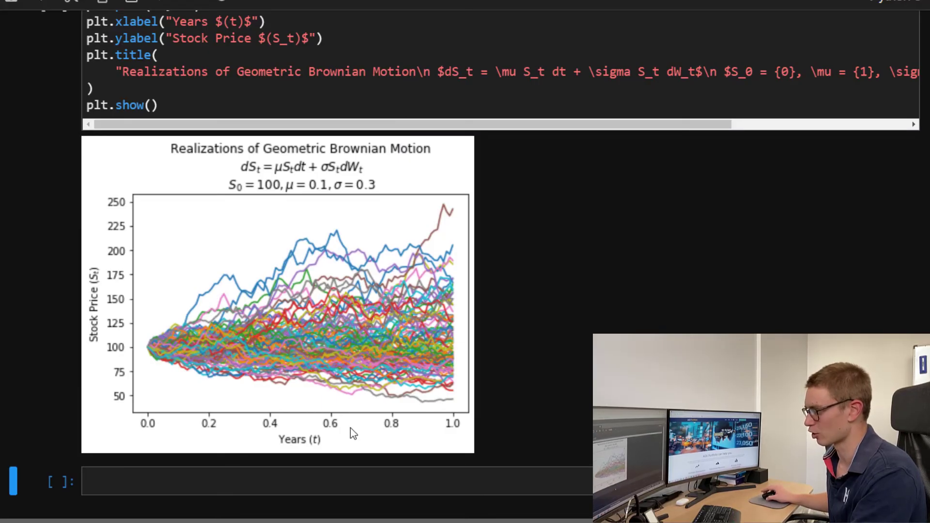
pyautogui.scroll(-3)
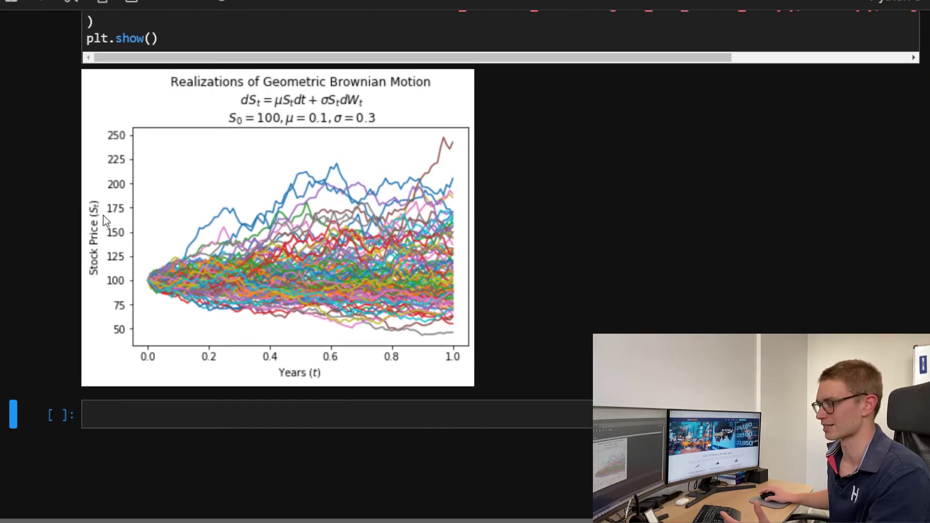
pyautogui.moveTo(189, 257)
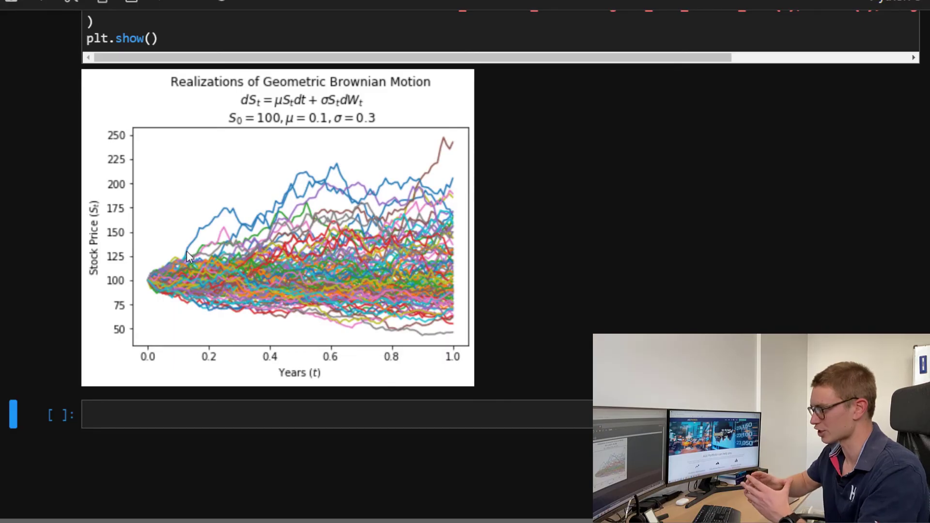
pyautogui.moveTo(391, 135)
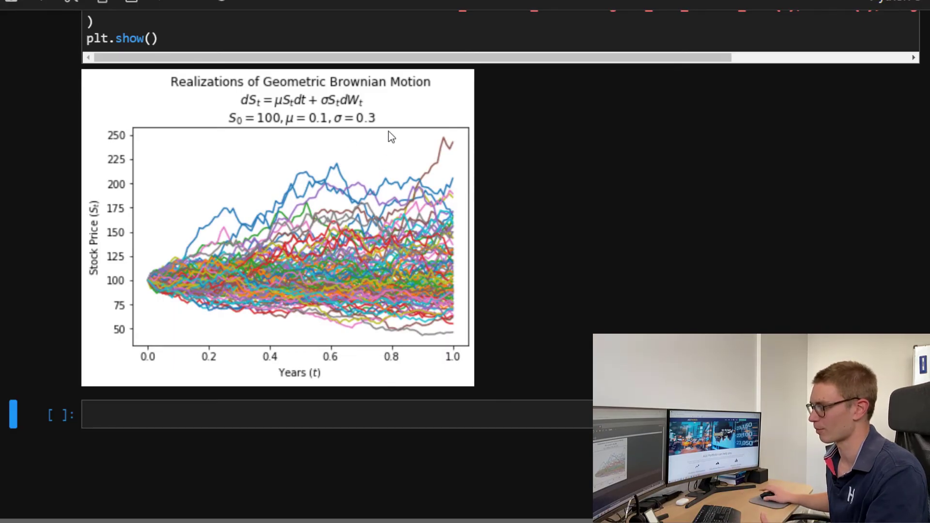